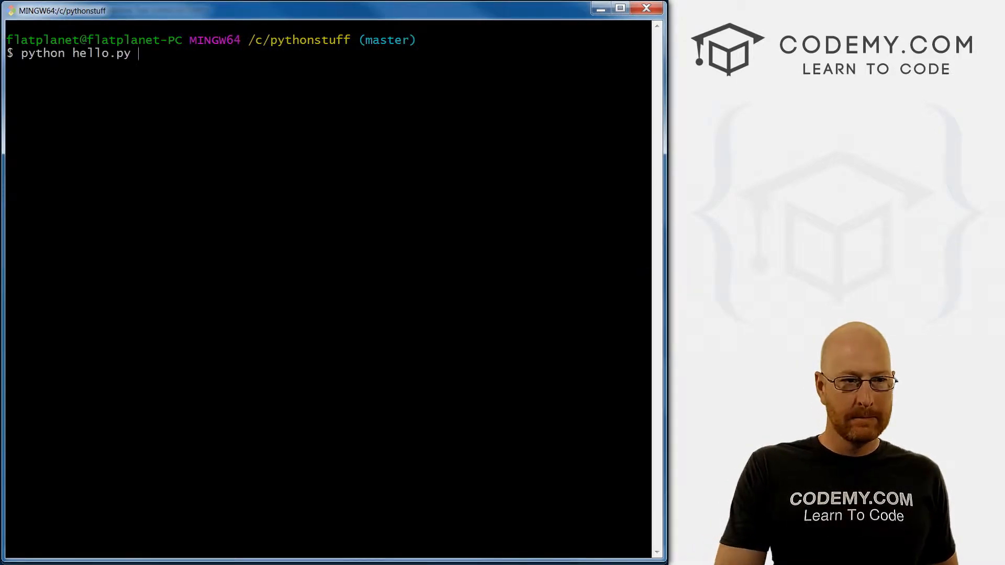
Run python hello.py in Git Bash and scroll through the Fizz!/Buzz!/Fizzbuzz! output
key(Return)
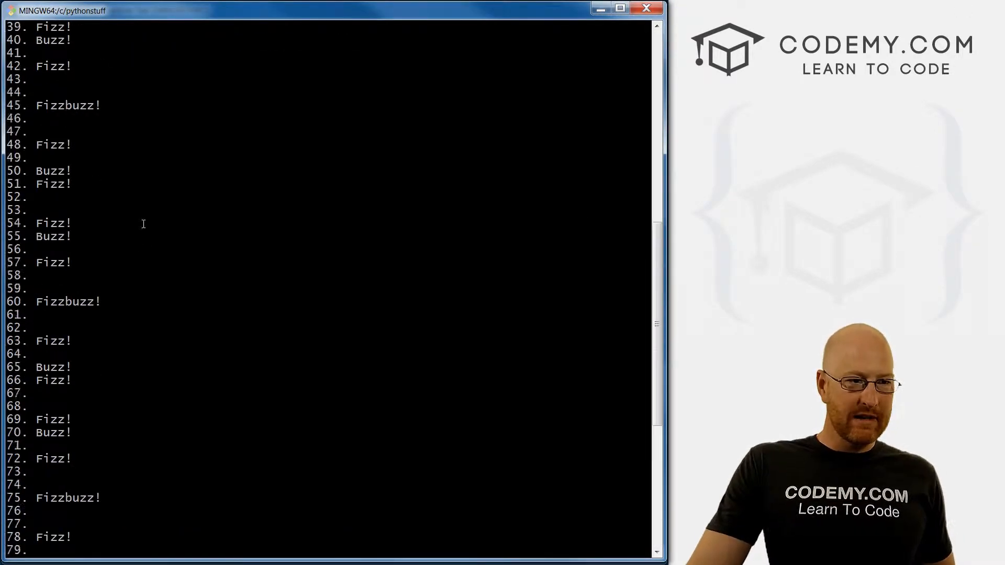
scroll(down, 3)
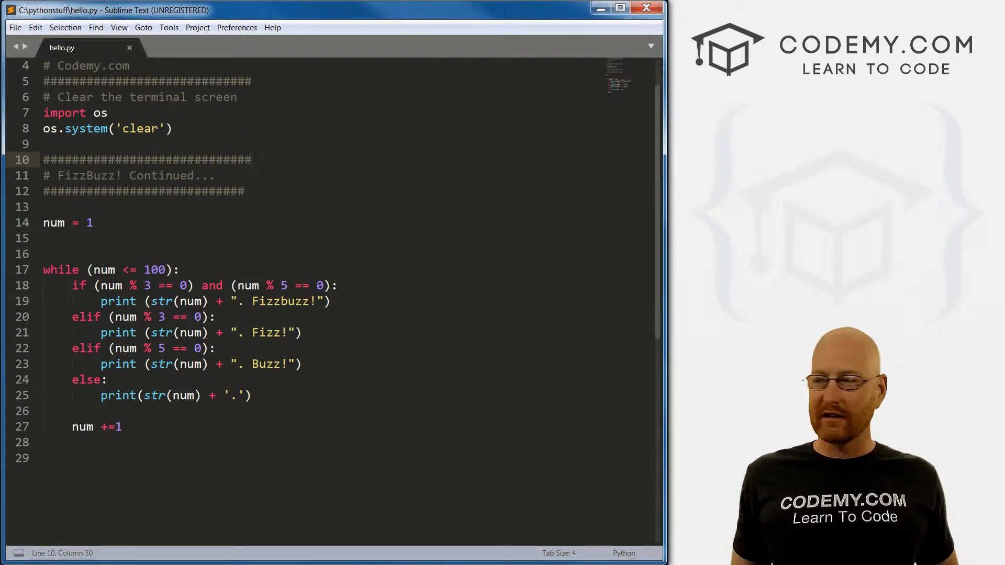
Add fizzcount = 0, buzzcount = 0 and fizzbuzzcount = 0 on lines below num = 1
click(251, 159)
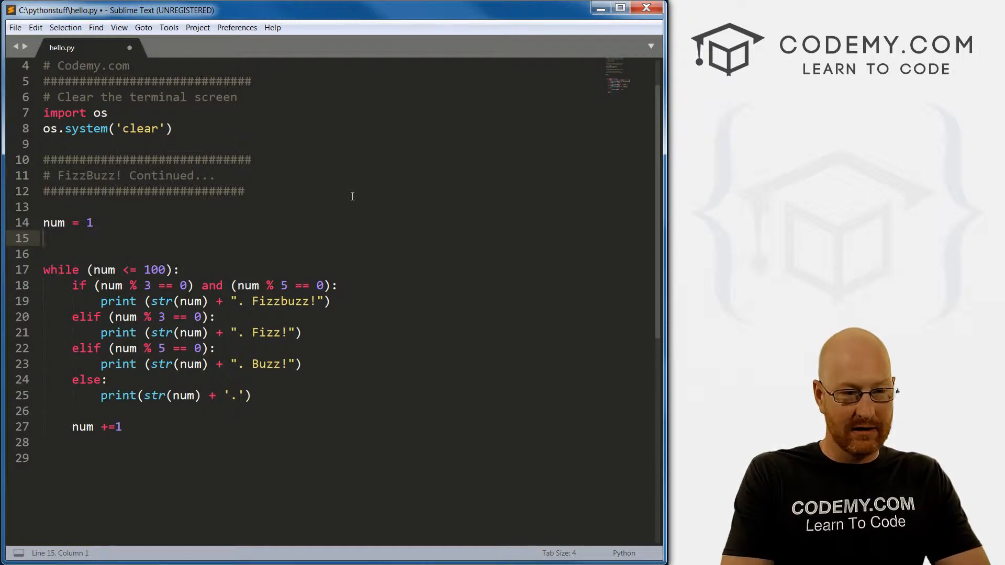
text(fizzco)
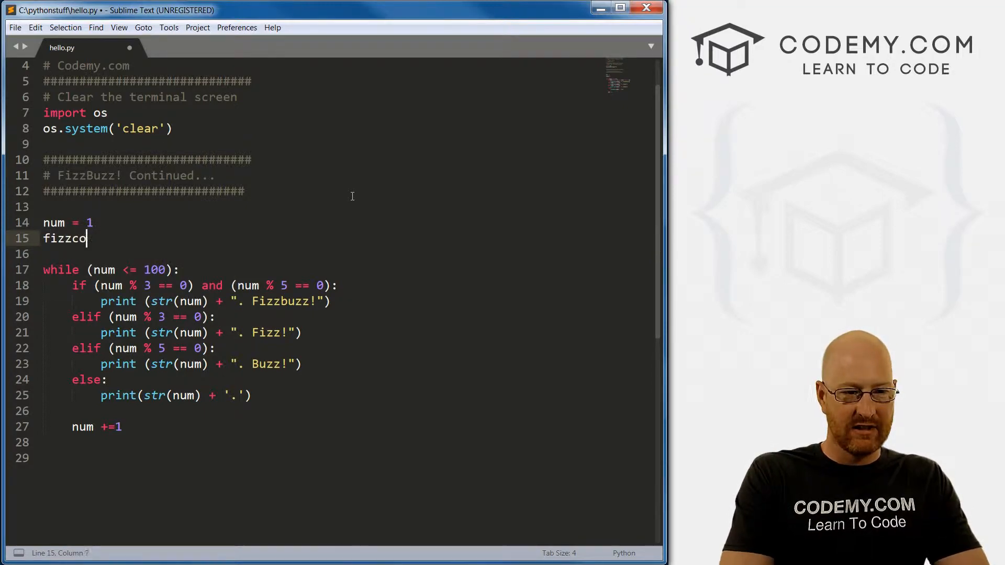
text(unt = 0)
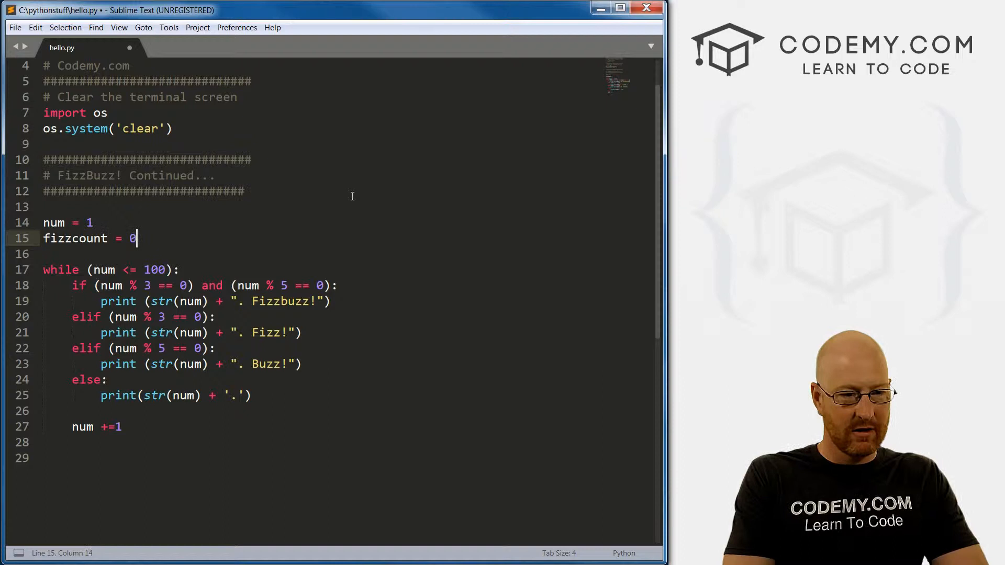
text(buzzcou)
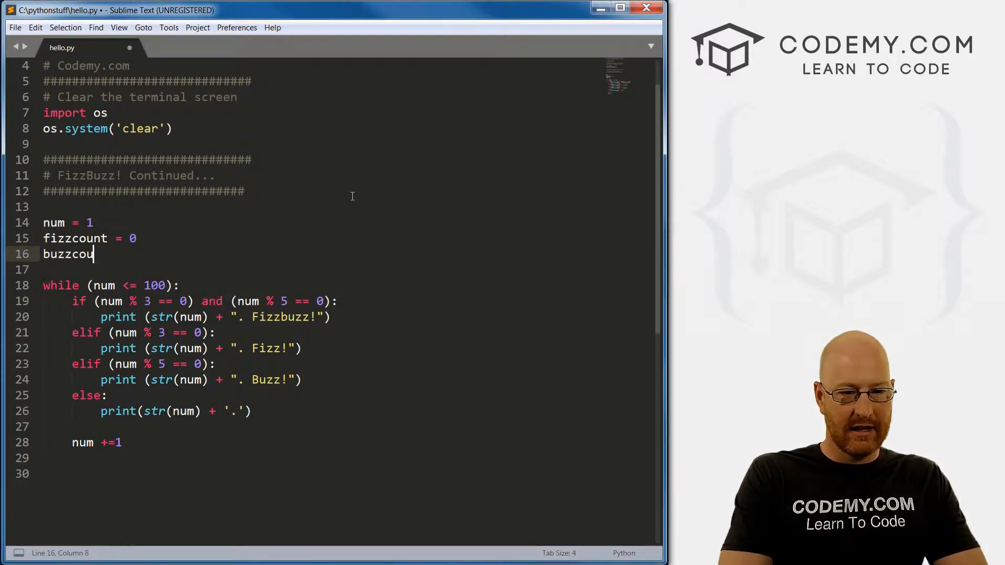
text(nt = 0)
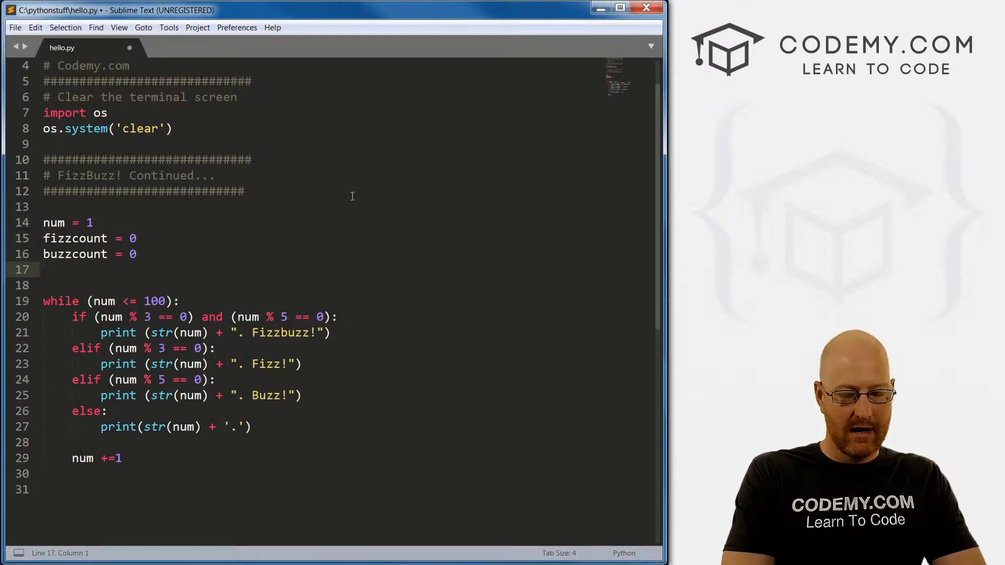
text(fizz)
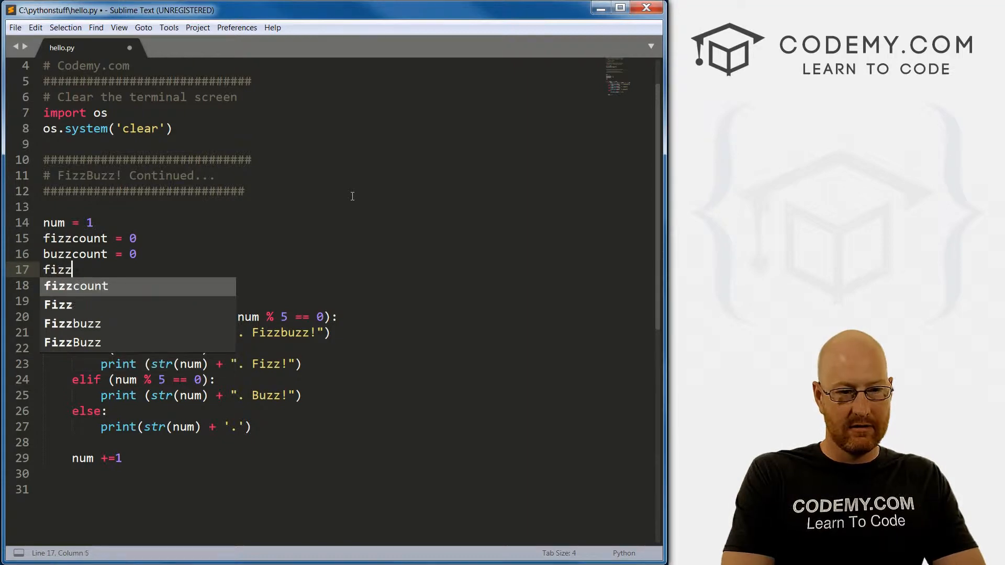
text(buzzcount =)
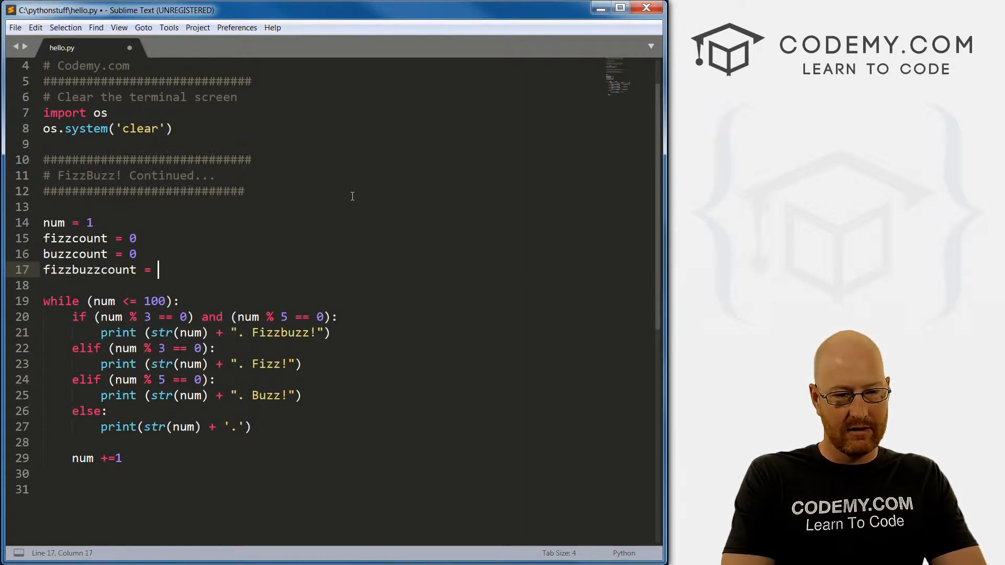
text(0)
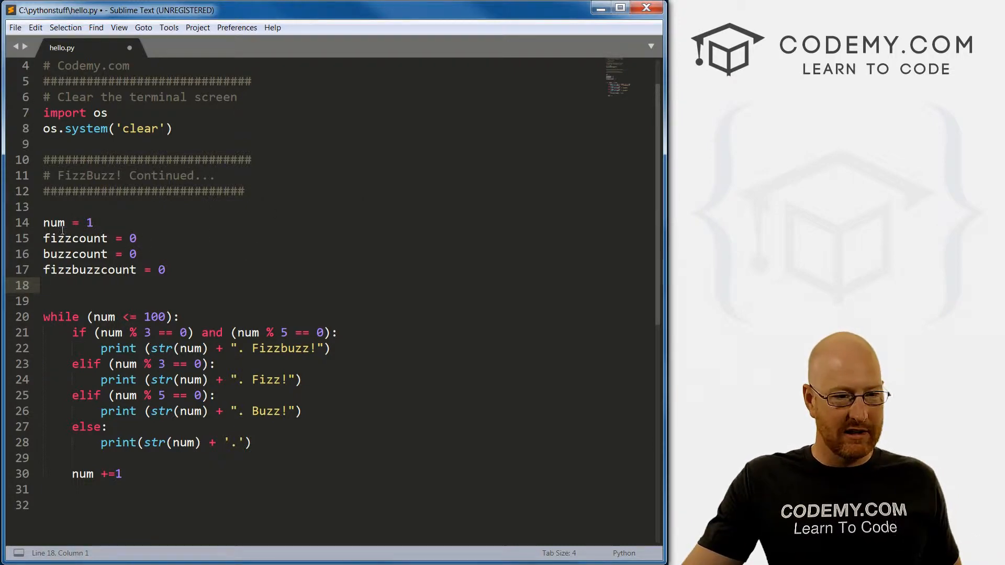
click(45, 238)
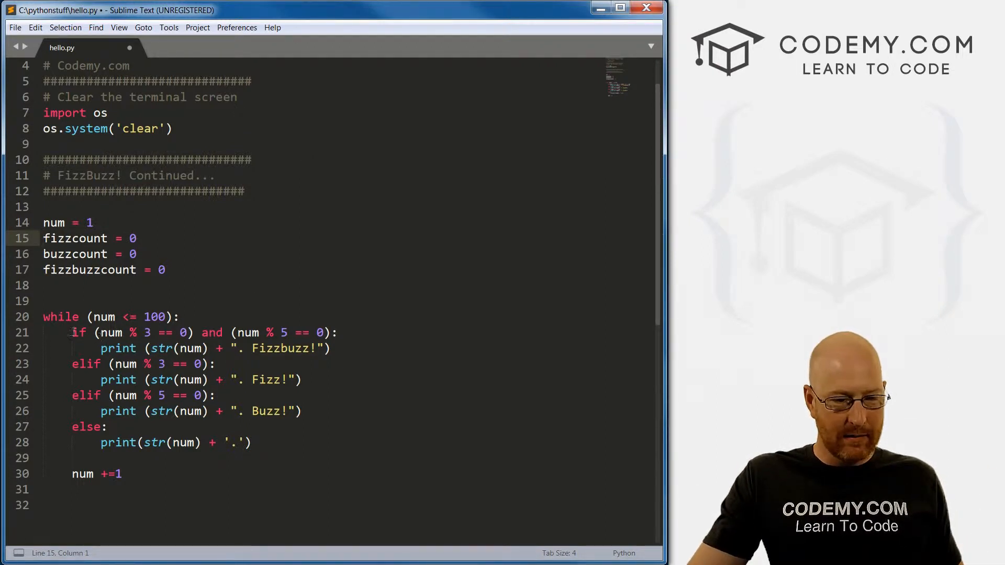
Add counter increments after the Fizzbuzz and Fizz print lines
click(331, 348)
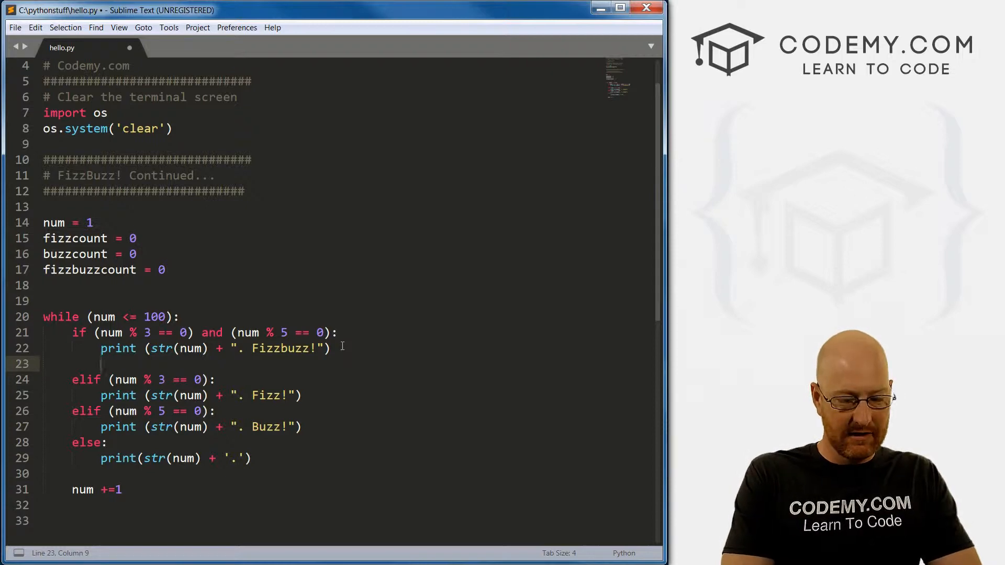
text(fizzbuzzcount +)
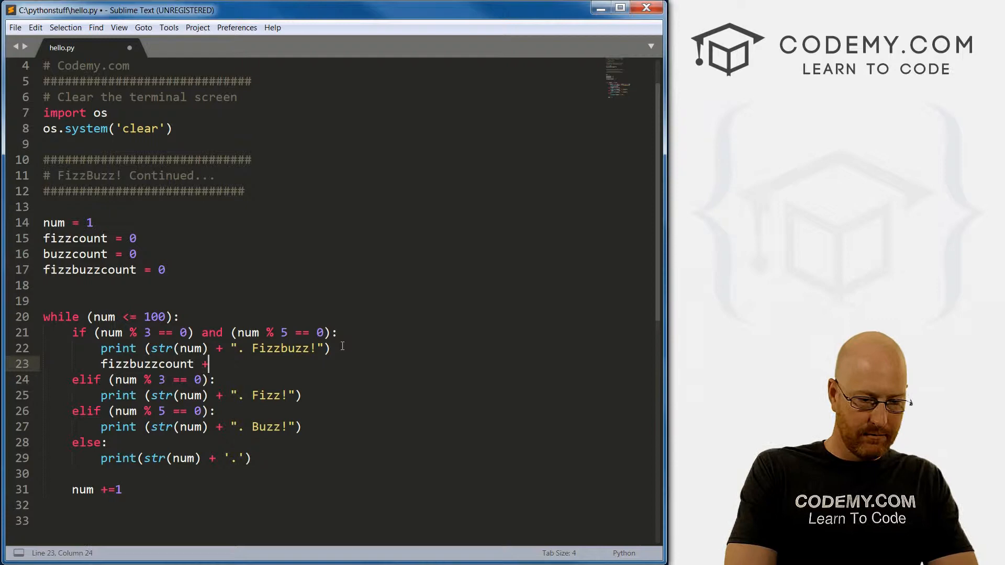
text(=)
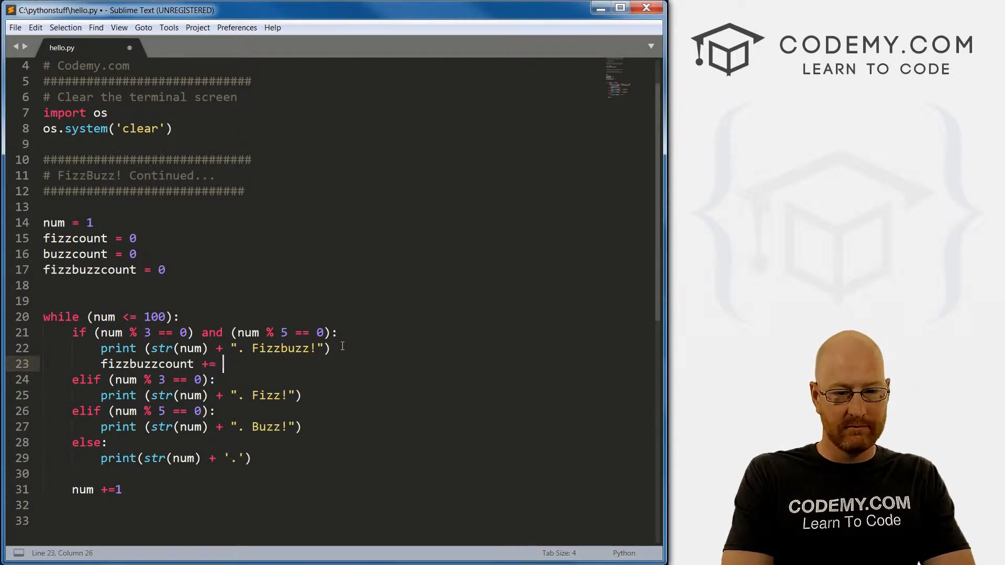
text(1)
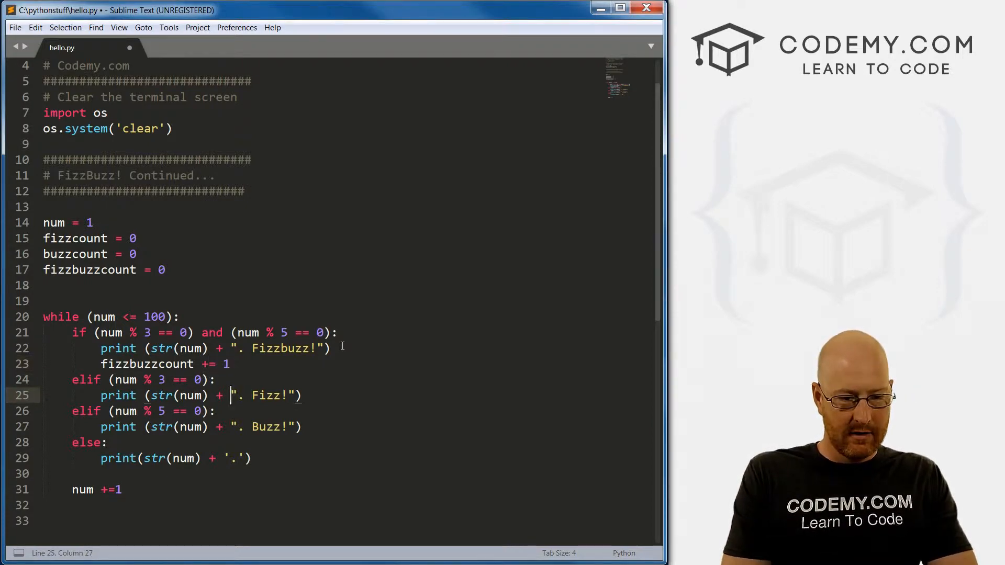
key(enter)
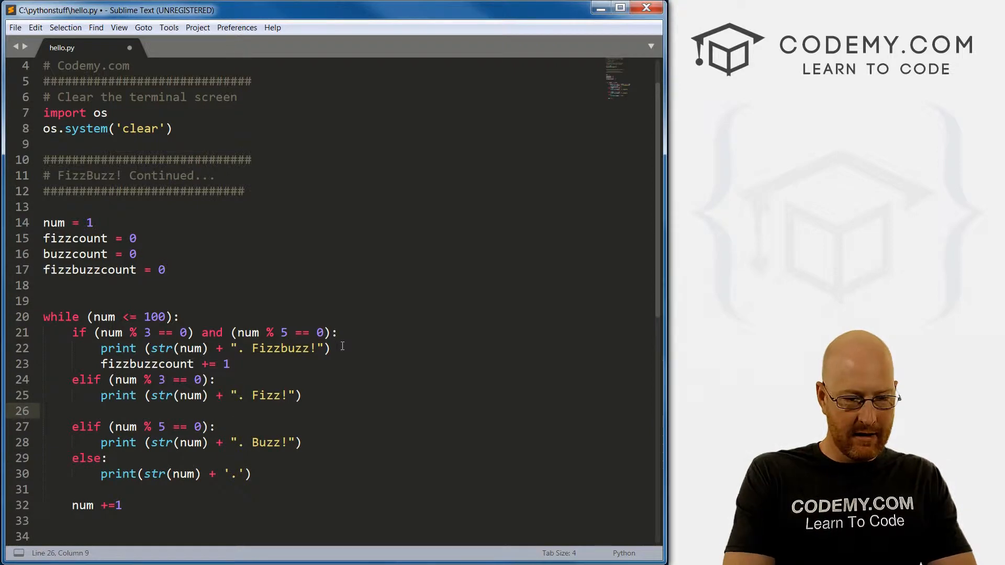
text(fizzcount)
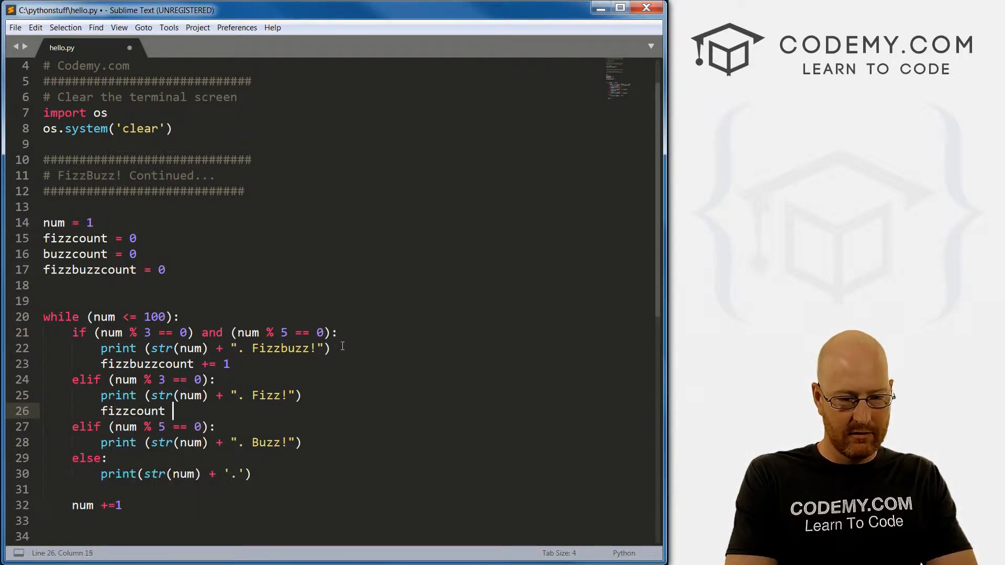
text(+= 1)
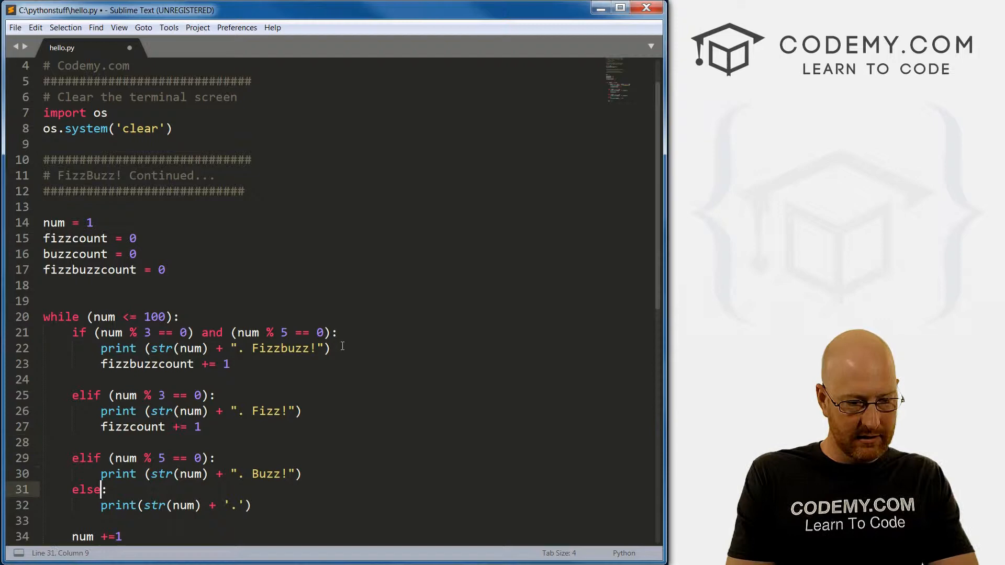
Add buzzcount += 1 to the Buzz branch and insert a blank line before else
click(301, 474)
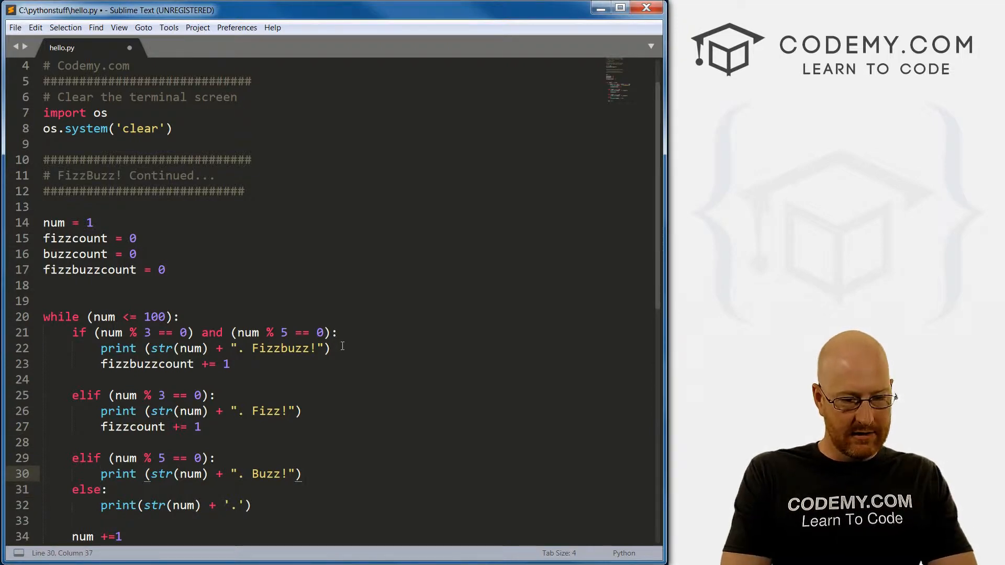
text(buzzcount)
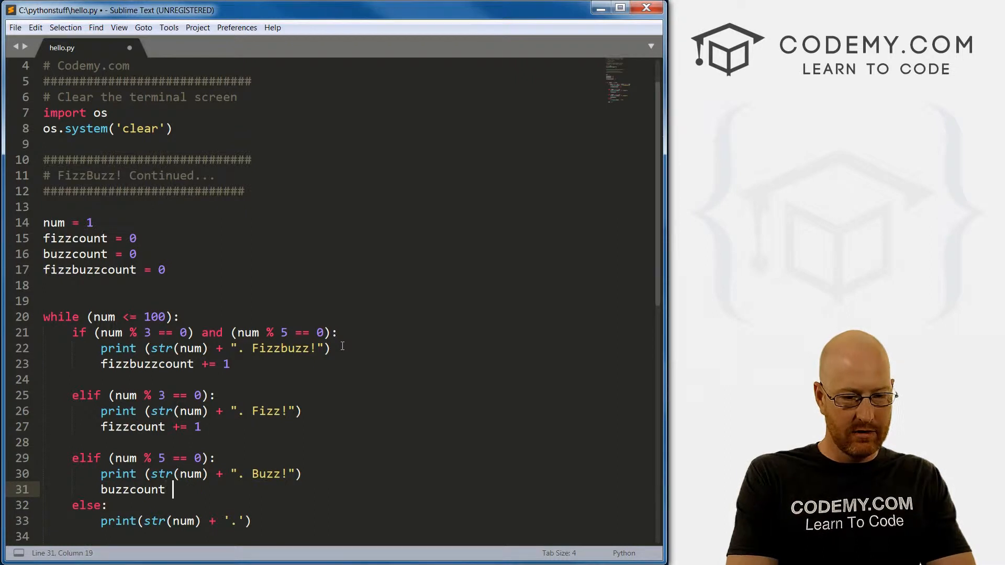
text(+= 1)
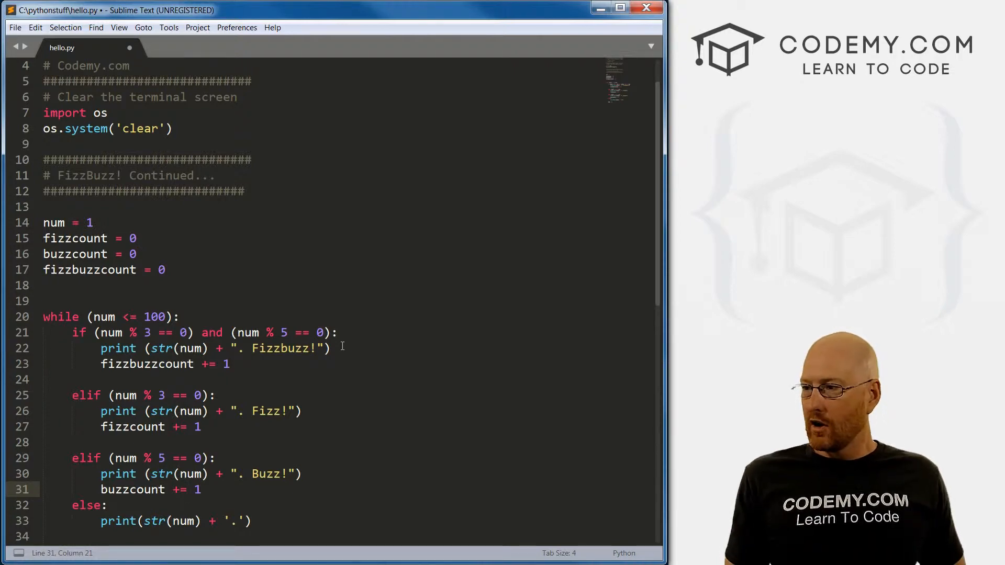
click(187, 489)
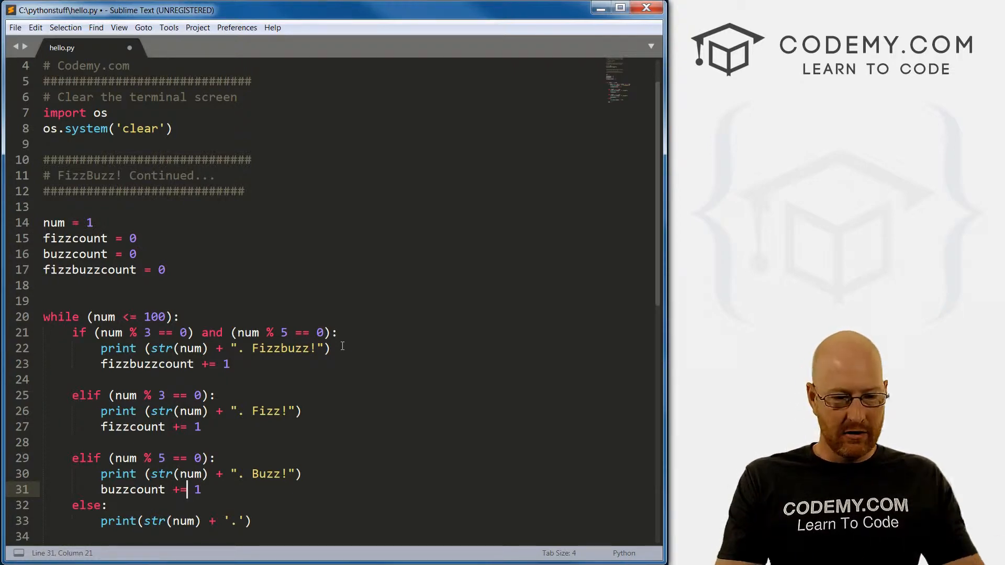
key(enter)
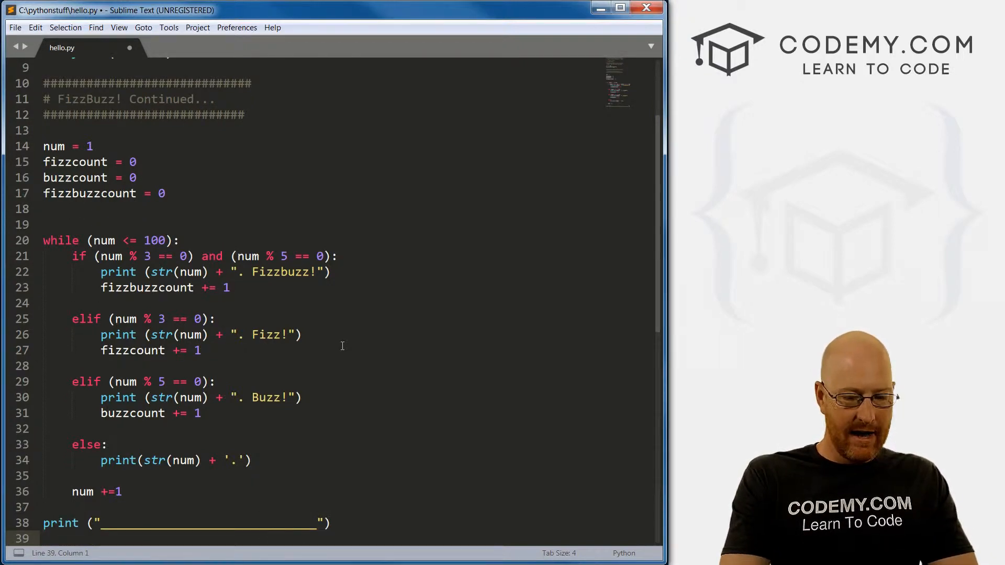
Type print("Fizz\tBuzz\tFizzBuzz") on line 39 as the summary header
text(print)
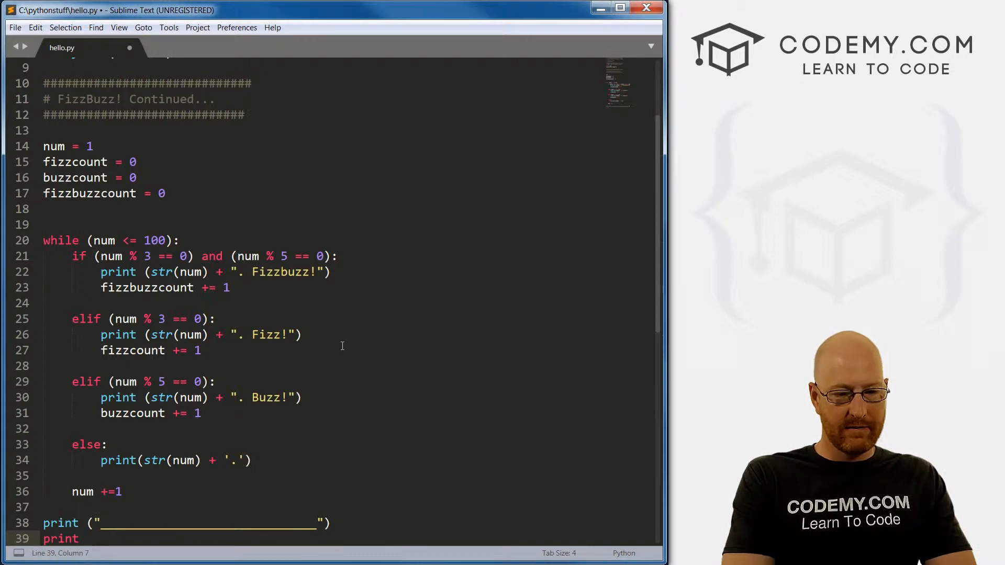
text(())
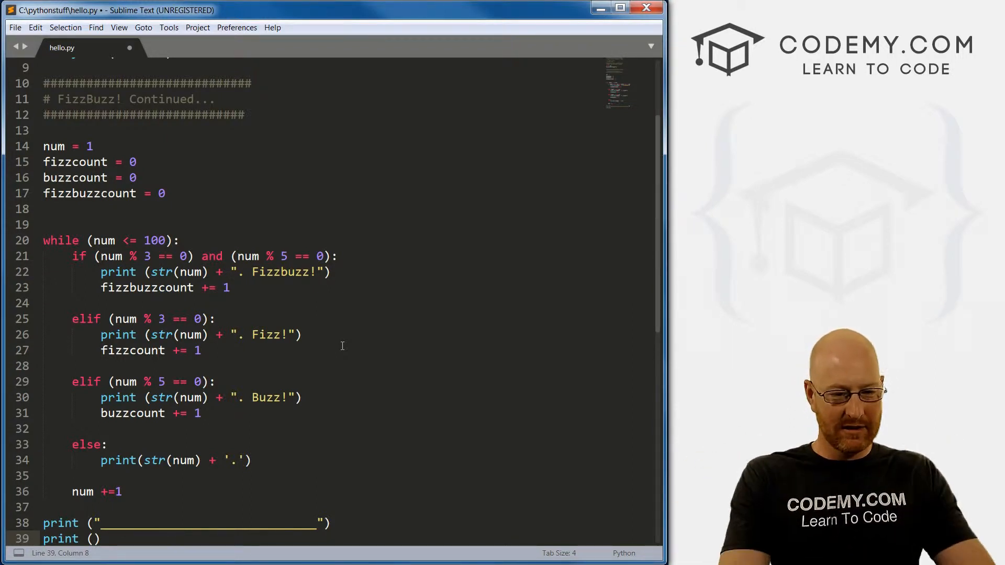
text(f")
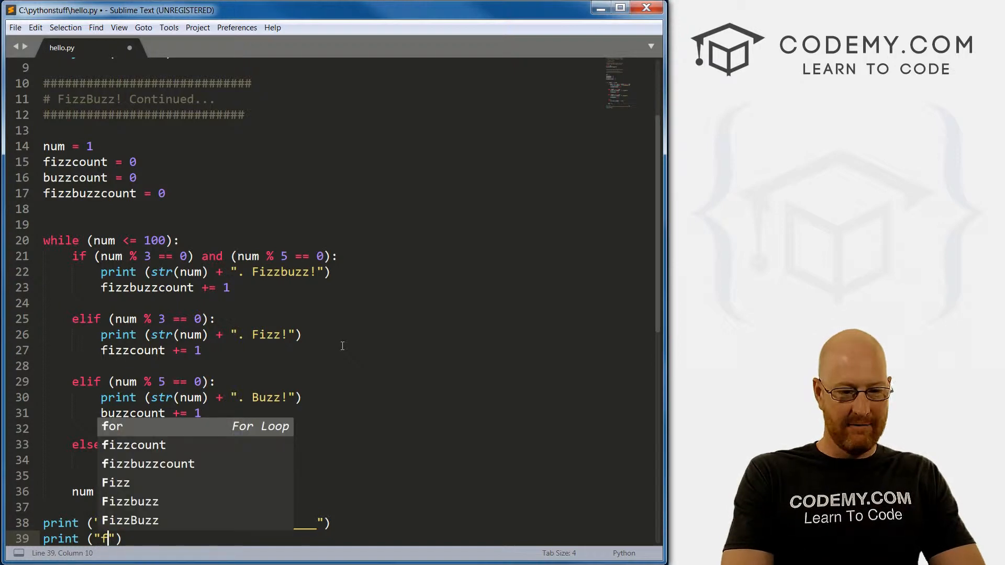
text(F)
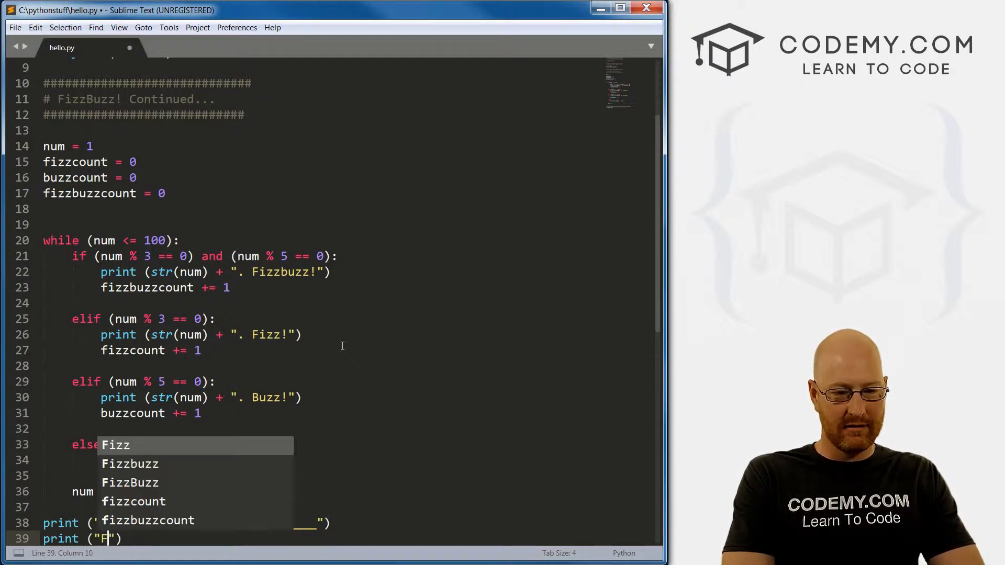
text(izz\)
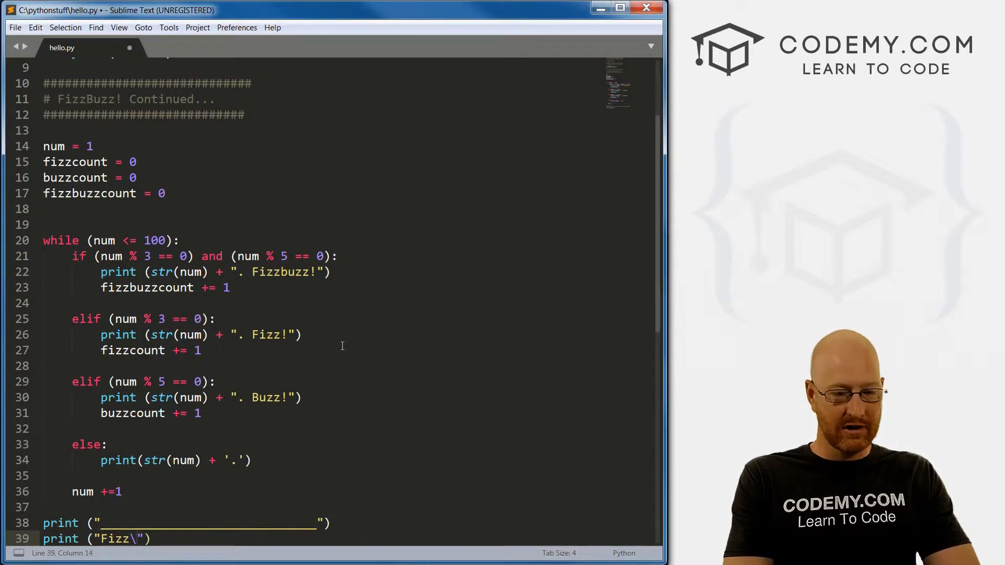
text(tBuzz\tFizzBuzz)
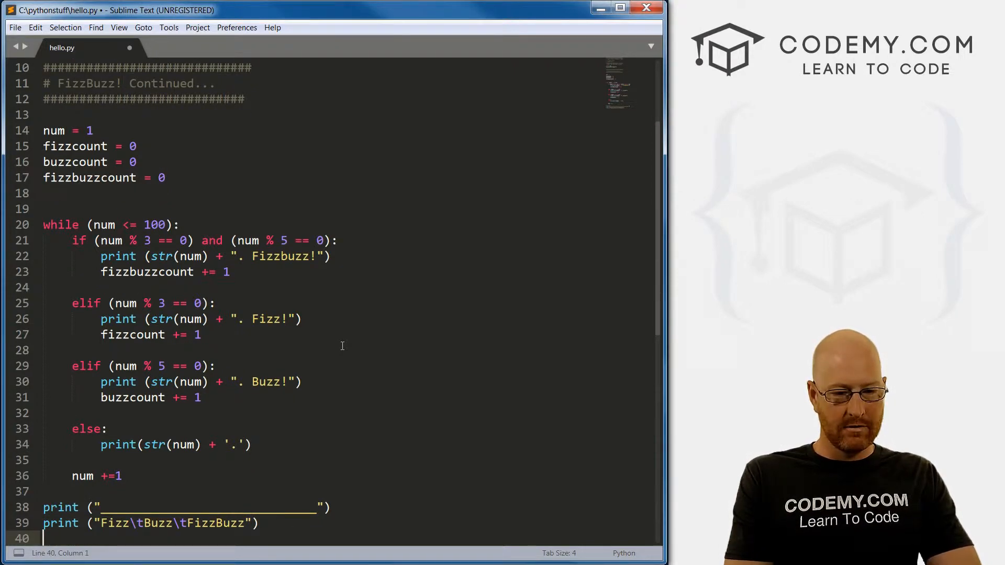
Start line 40's print() with fizzcount followed by a "\t" separator
text(p)
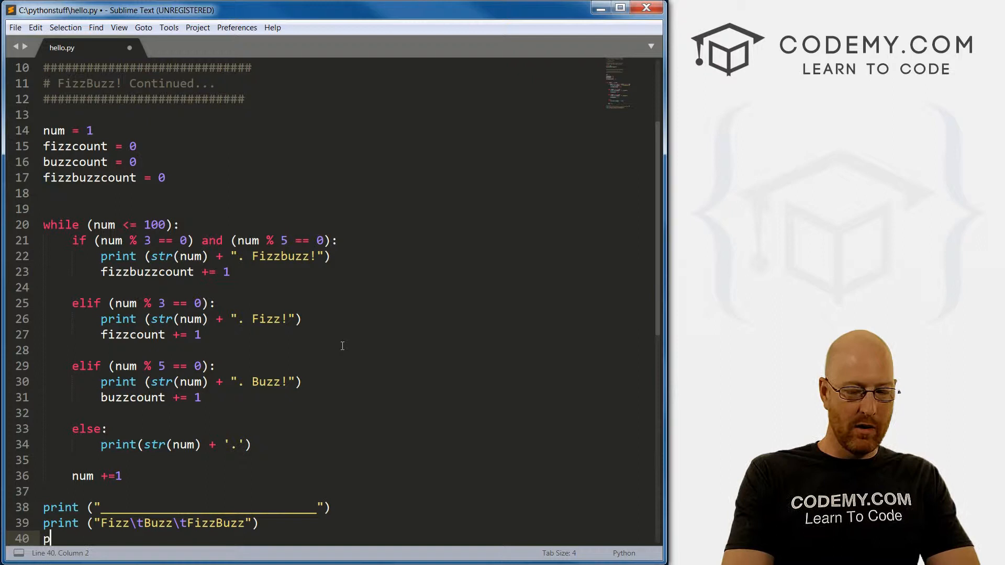
text(rint ())
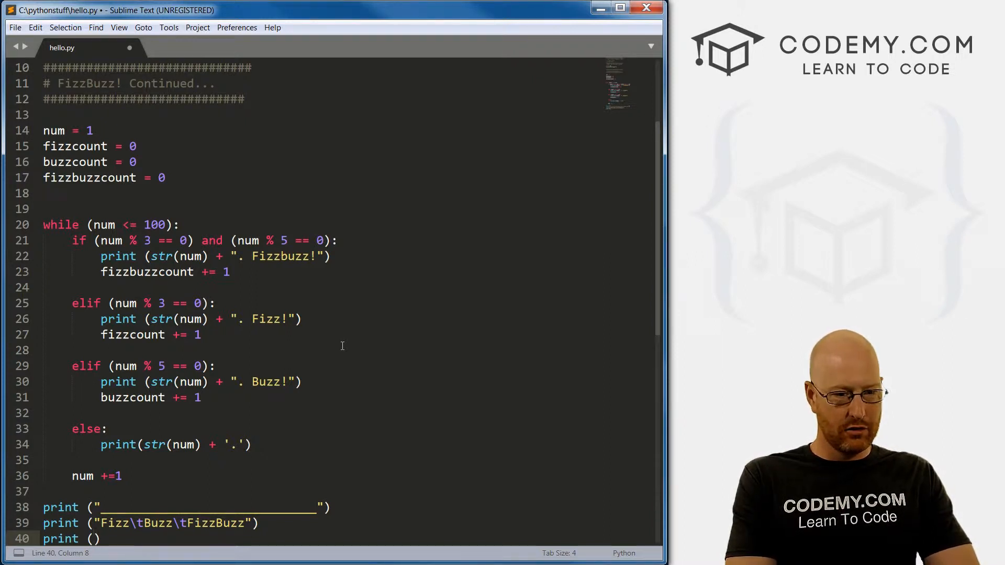
text(fizzcount)
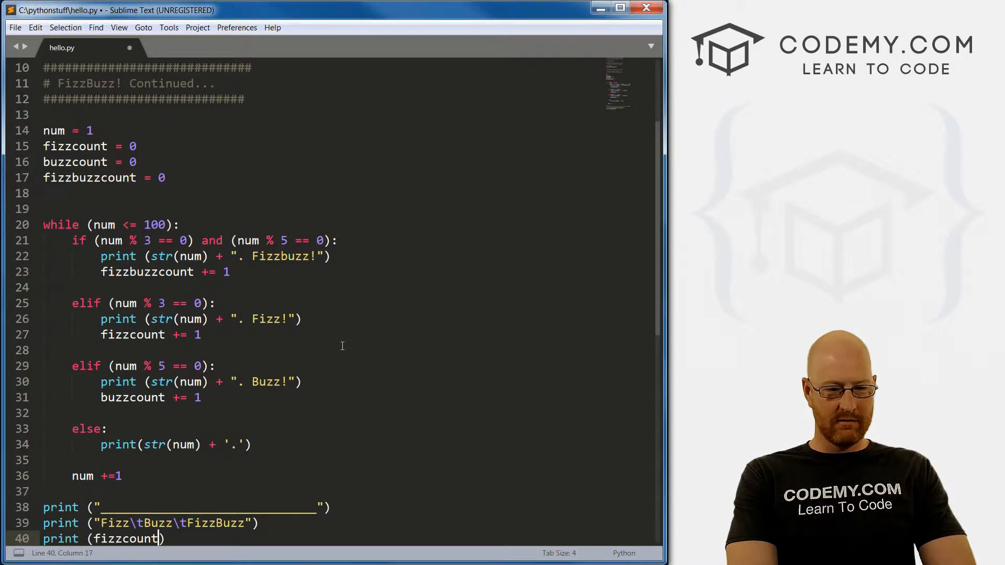
text(\)
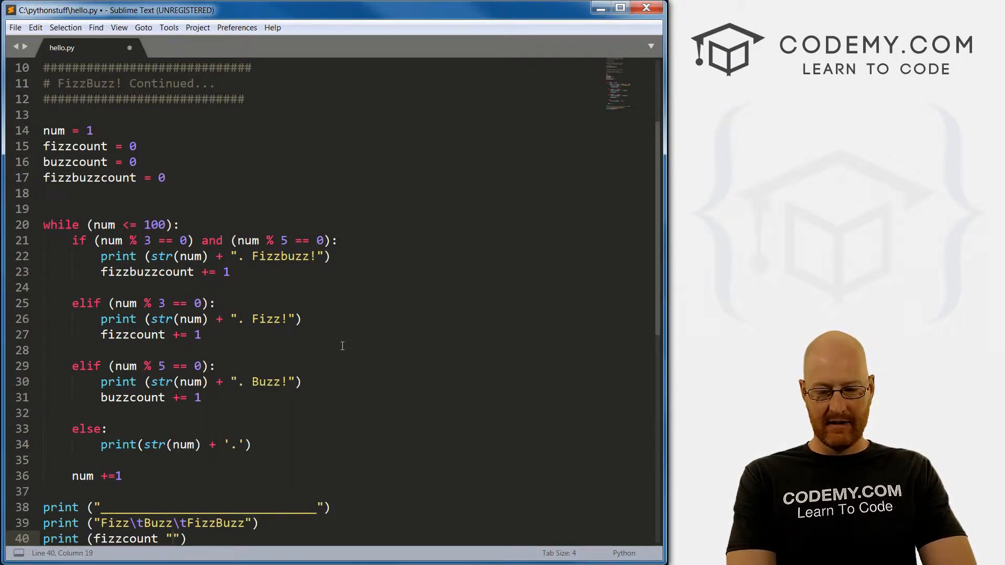
text(\t)
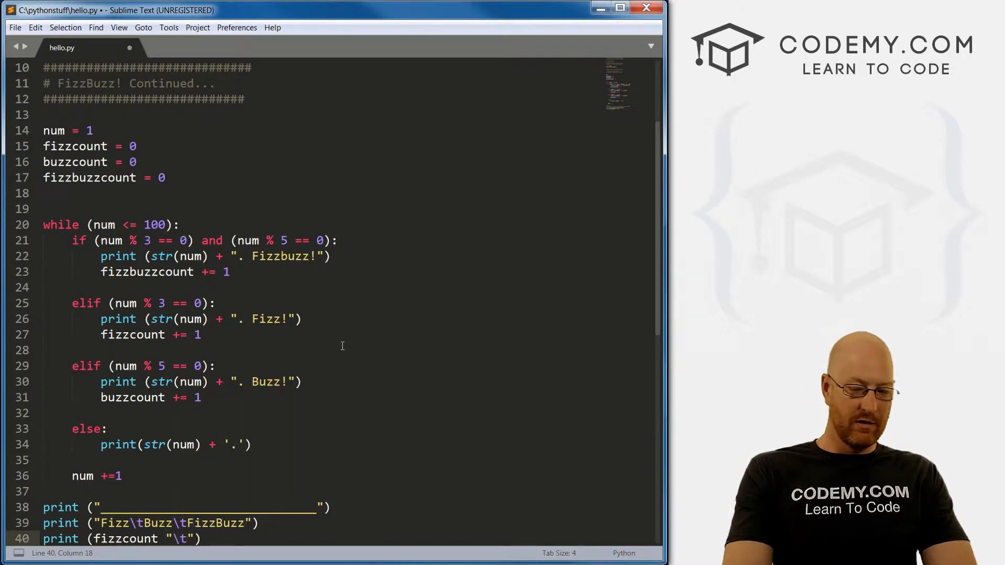
text(+)
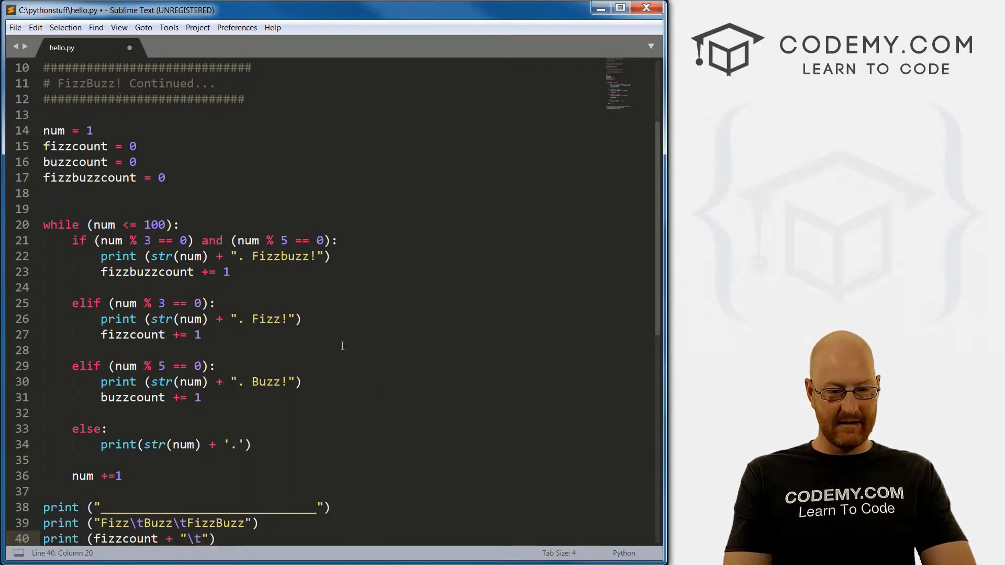
Wrap counts in str(), add buzzcount and fizzbuzzcount with tabs, and save hello.py
click(149, 538)
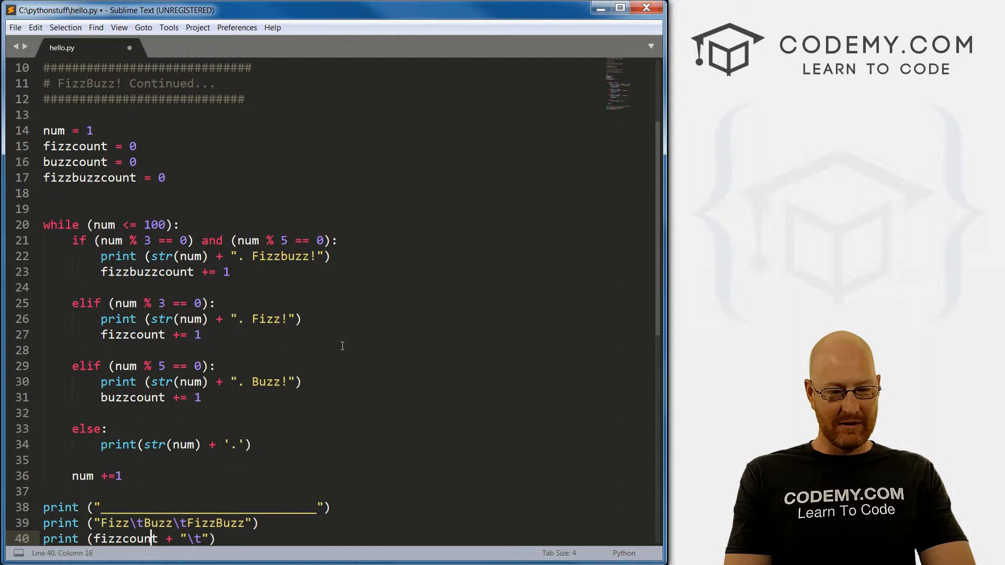
text(str)
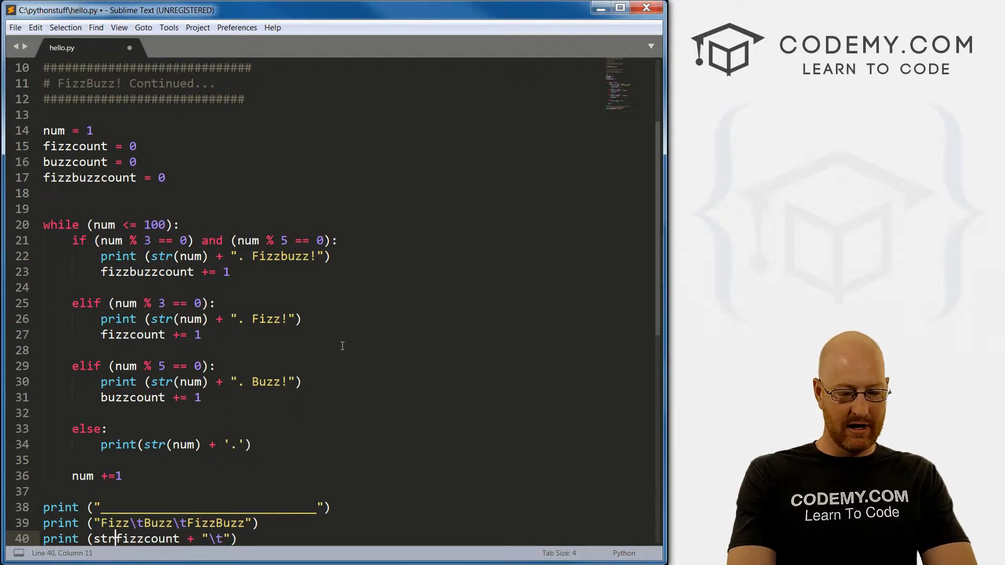
text(()
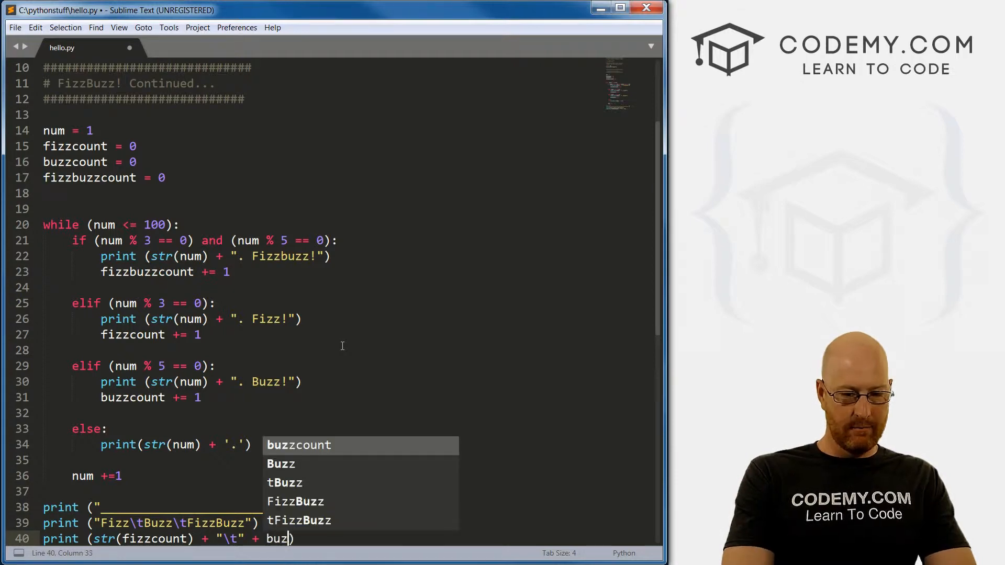
key(Tab)
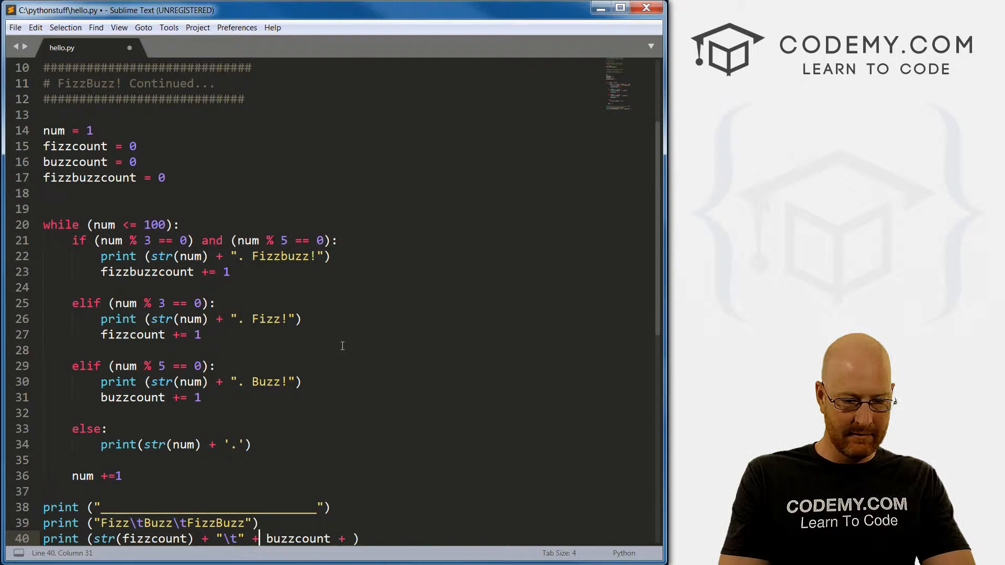
text(str()
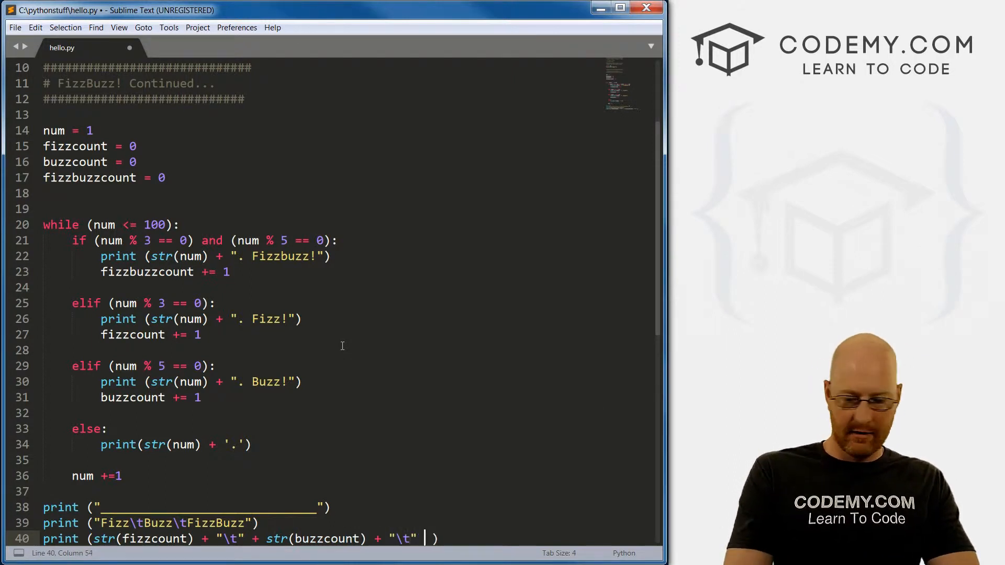
text(str)
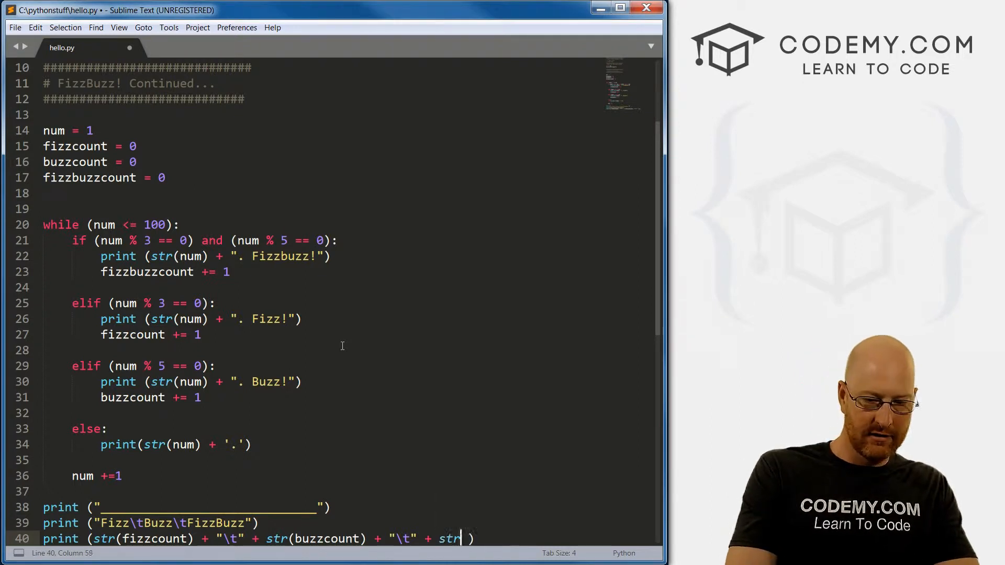
text(())
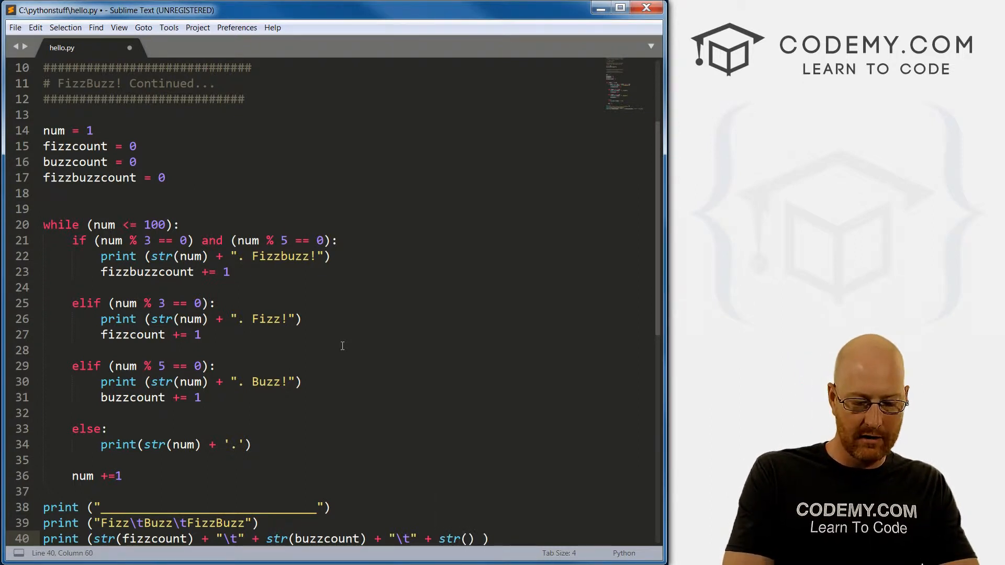
text(fizzbuzzcount)
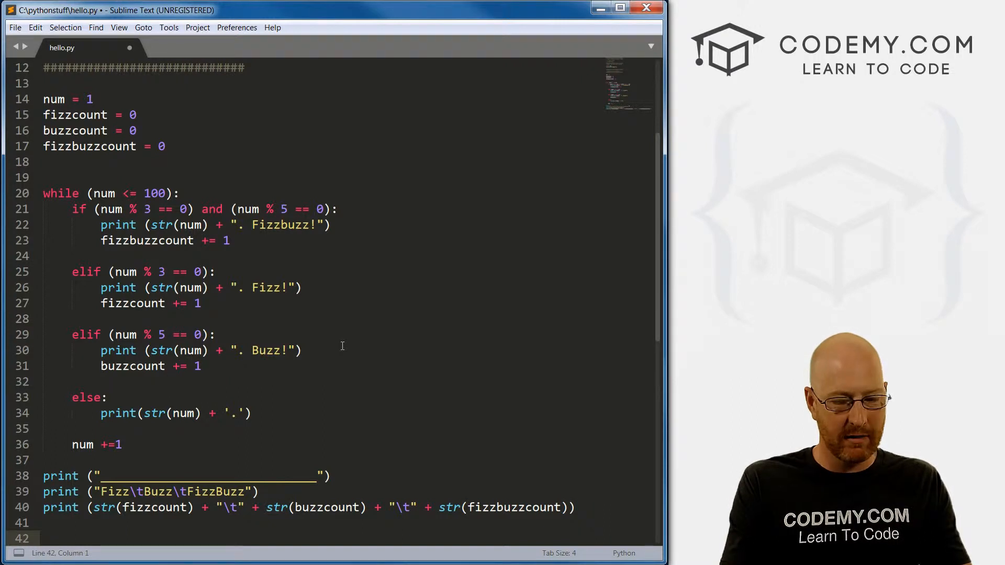
key(ctrl+s)
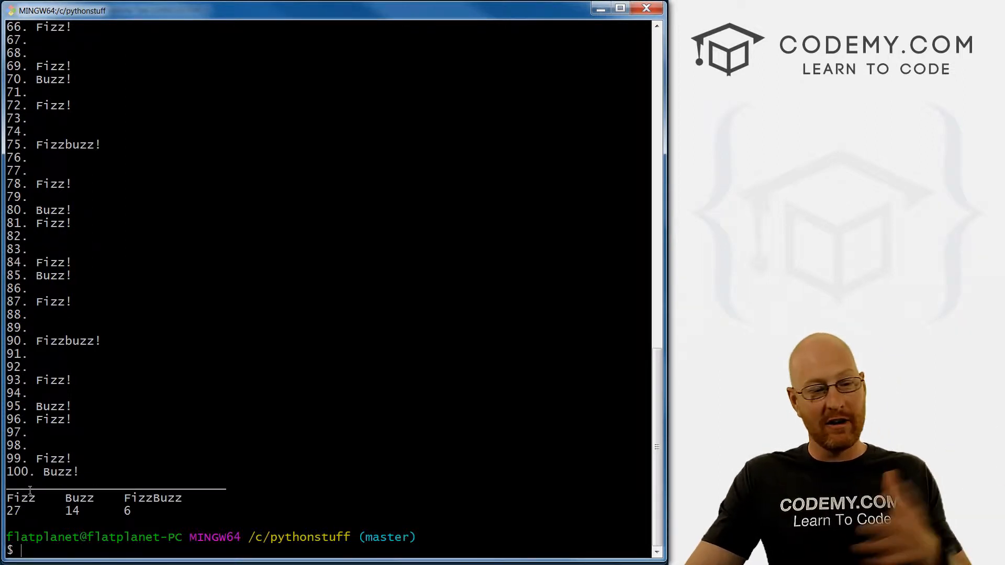
Review the output ending at 100 and type python hello.py to rerun it
double_click(13, 511)
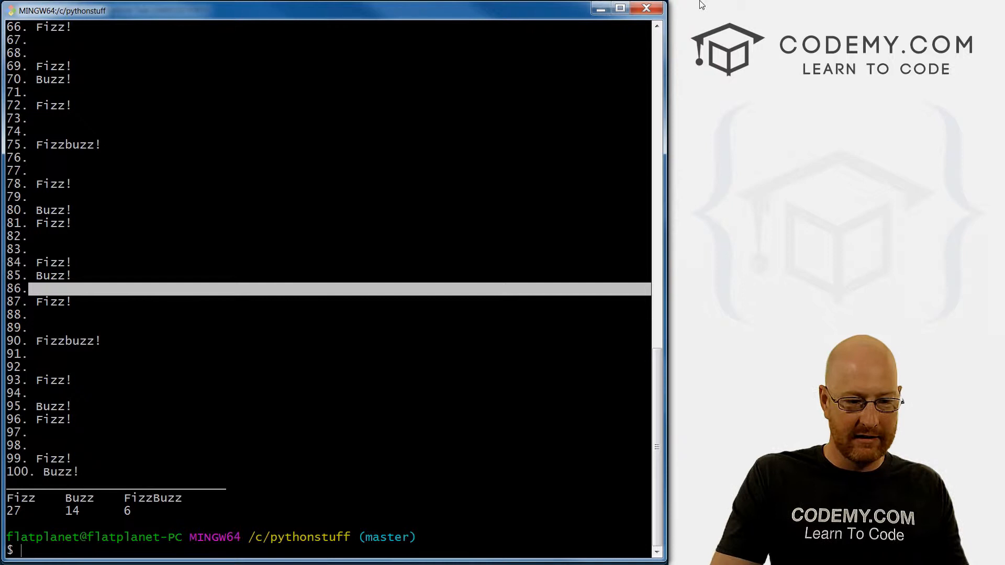
text(python hello.py)
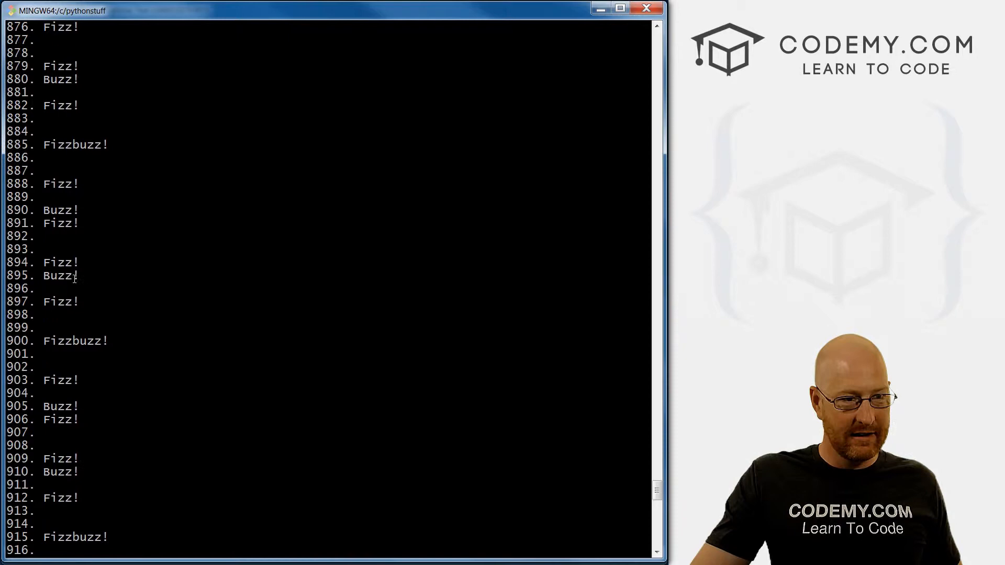
Scroll up through the output counting past 900 and rerun python hello.py
scroll(up, 3)
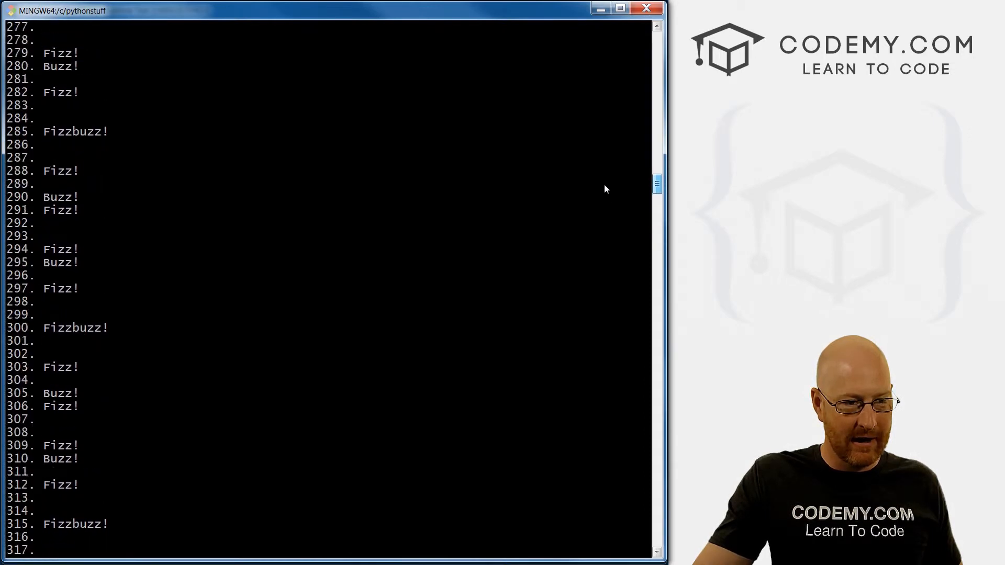
scroll(up, 3)
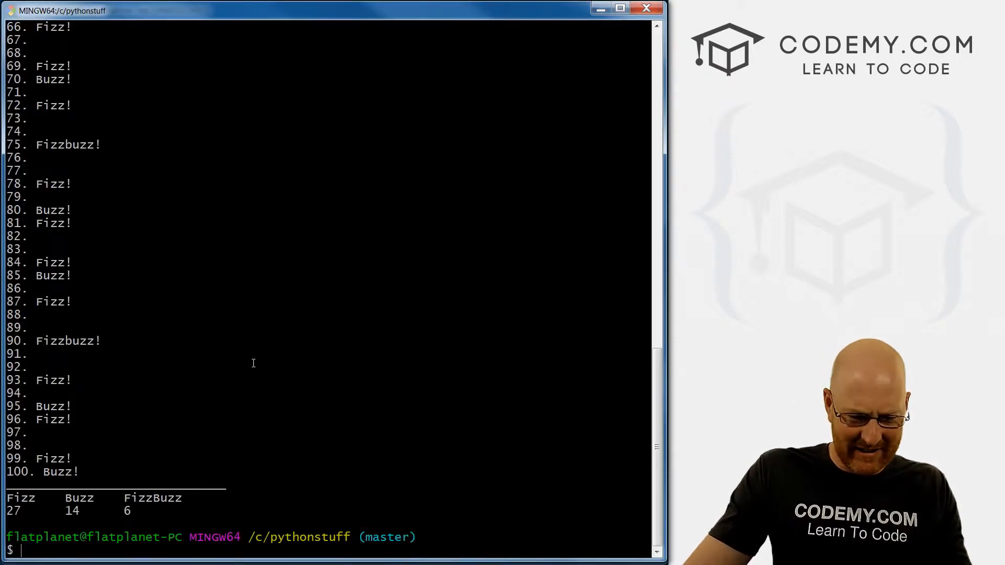
text(python hello.py)
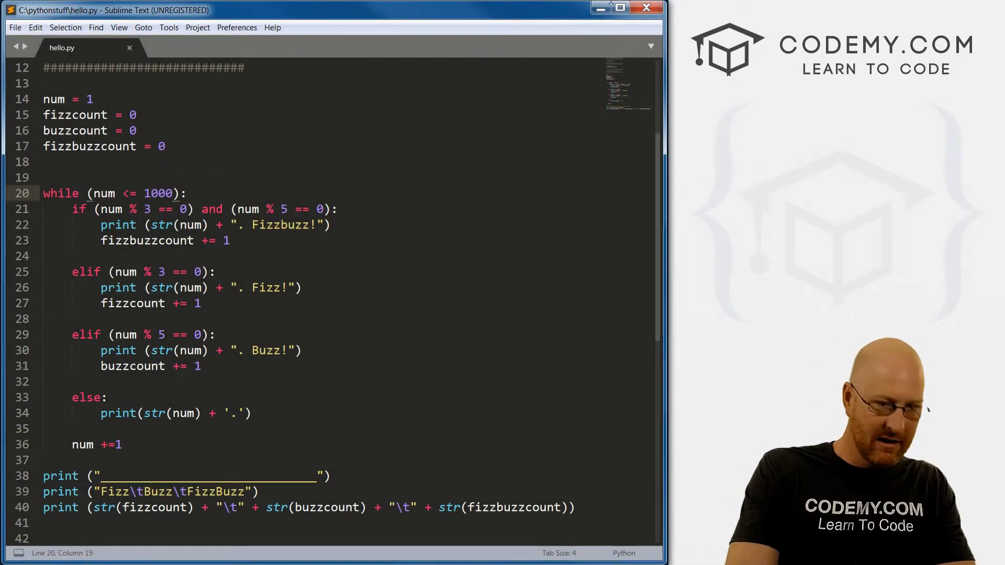
Change the while limit from 1000 to 1000000, save, and rerun the script
text(000)
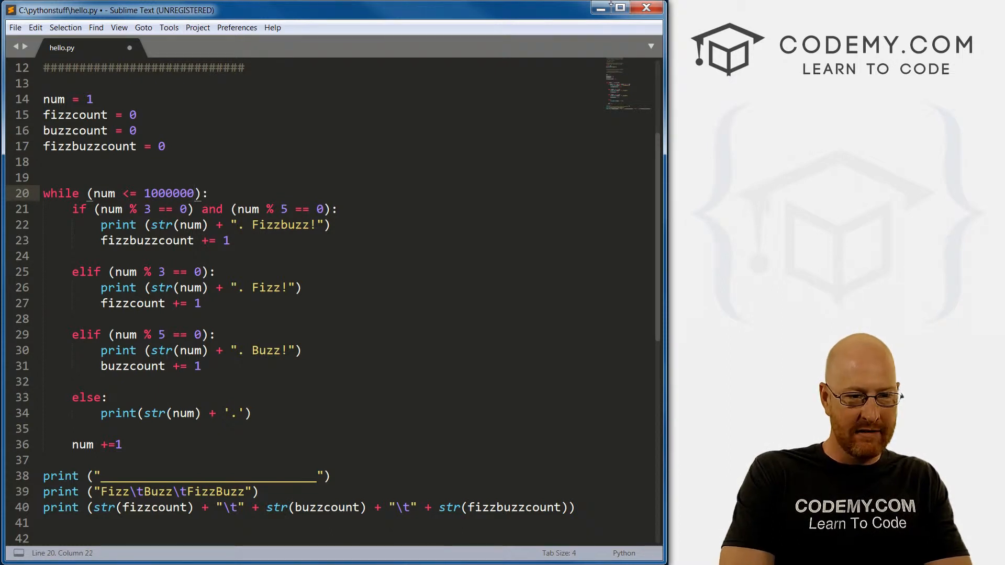
key(ctrl+s)
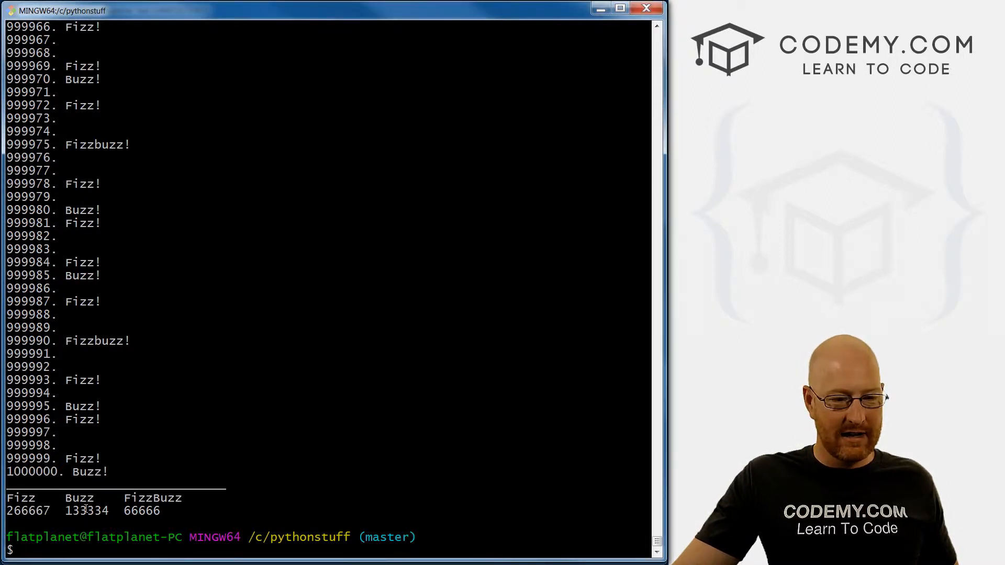
double_click(142, 510)
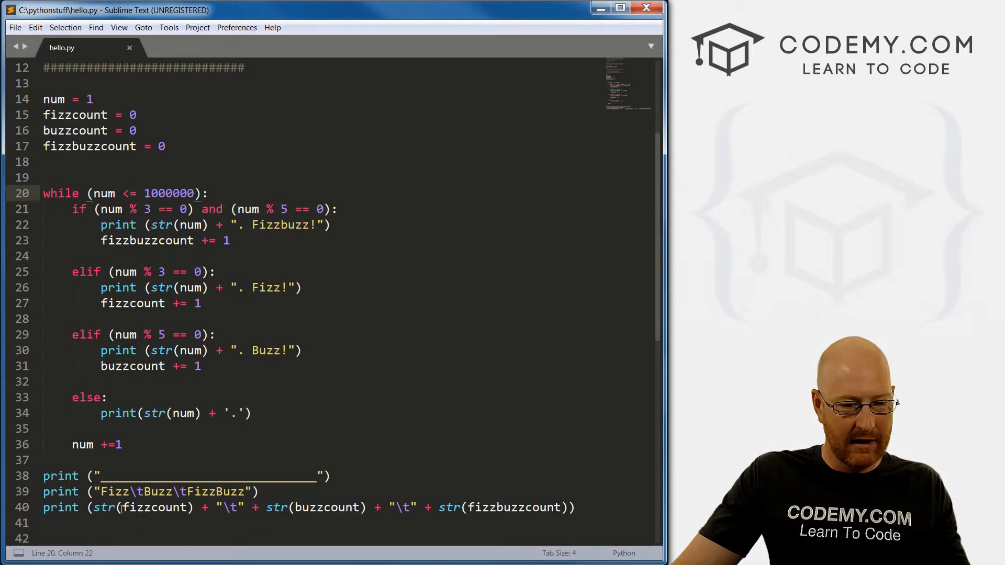
Insert "{:,}".format() around fizzcount, buzzcount and fizzbuzzcount inside str() on line 40, then save
click(121, 507)
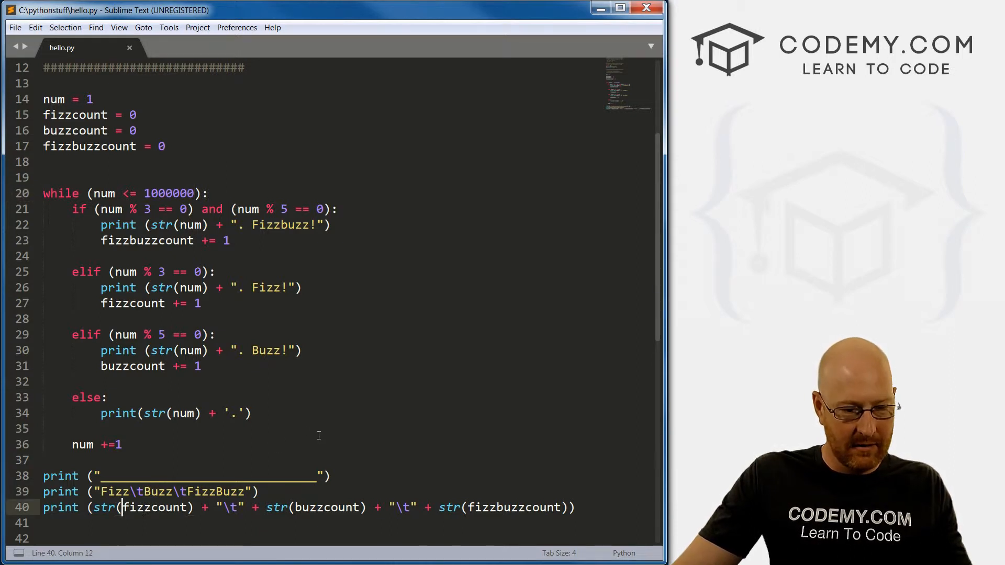
text("{:,}".format()
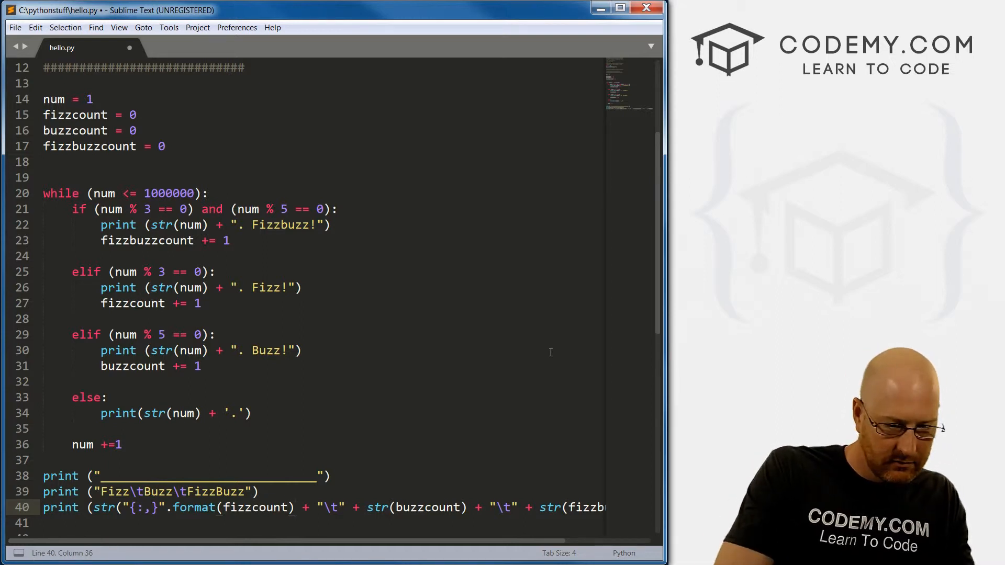
text())
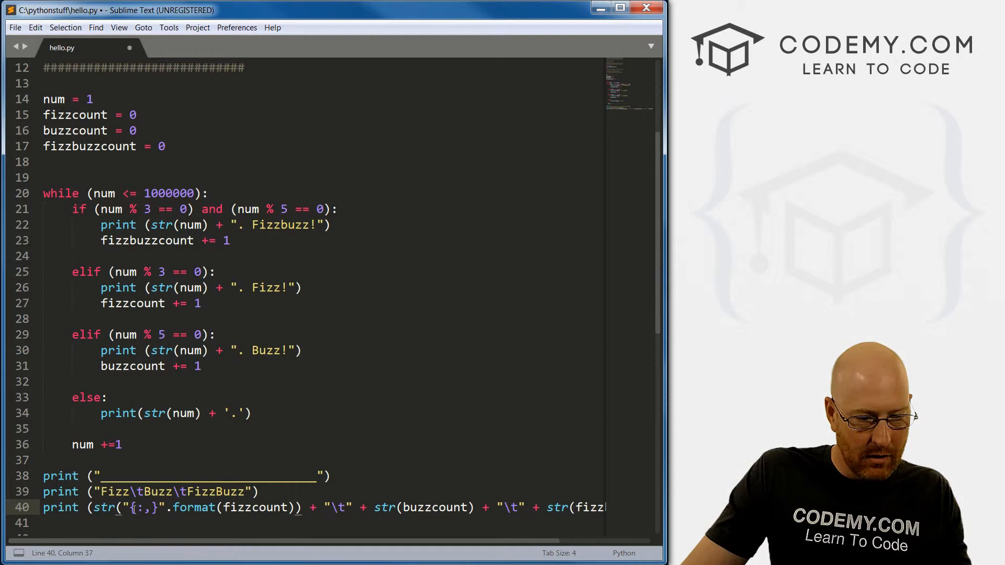
click(128, 507)
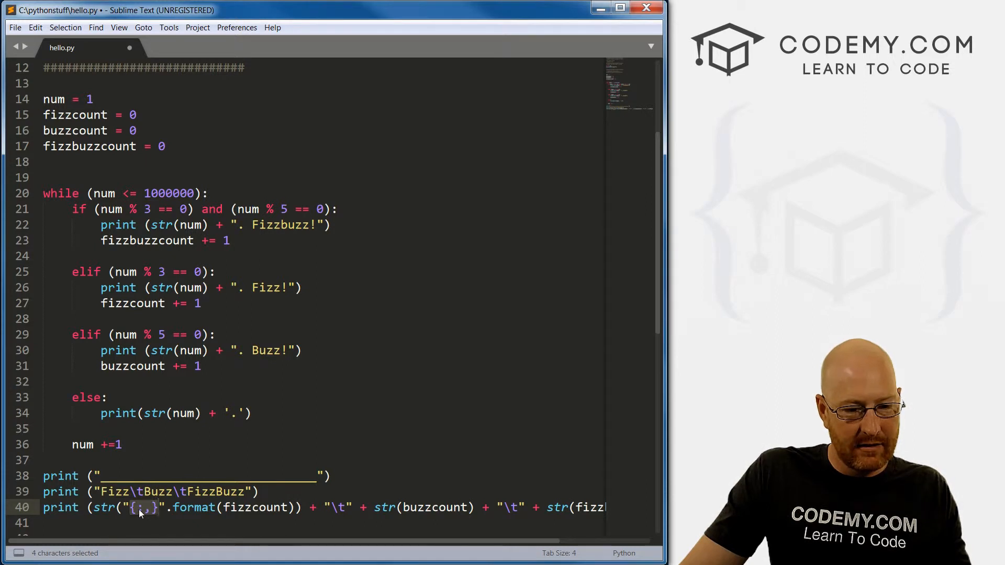
click(463, 358)
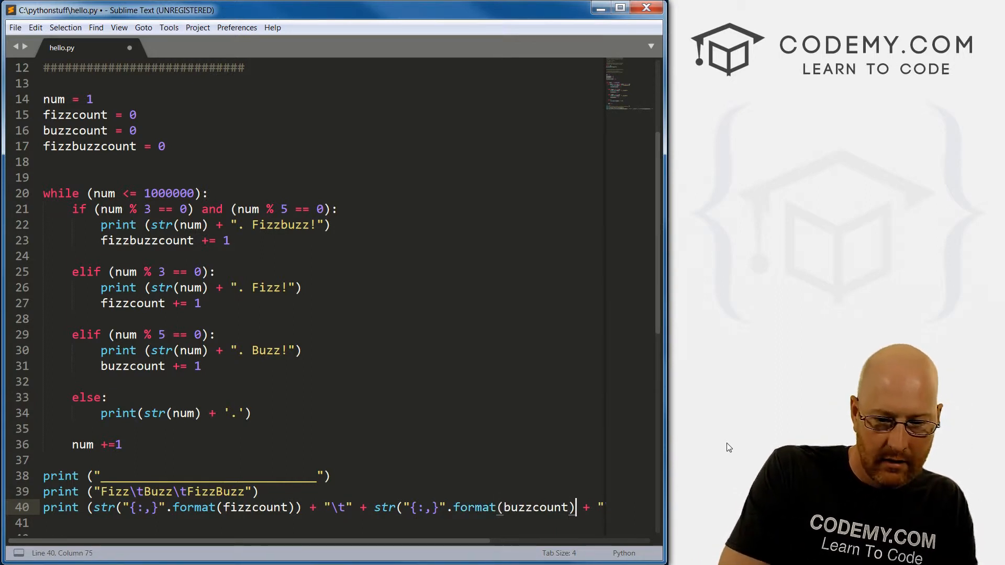
scroll(right, 3)
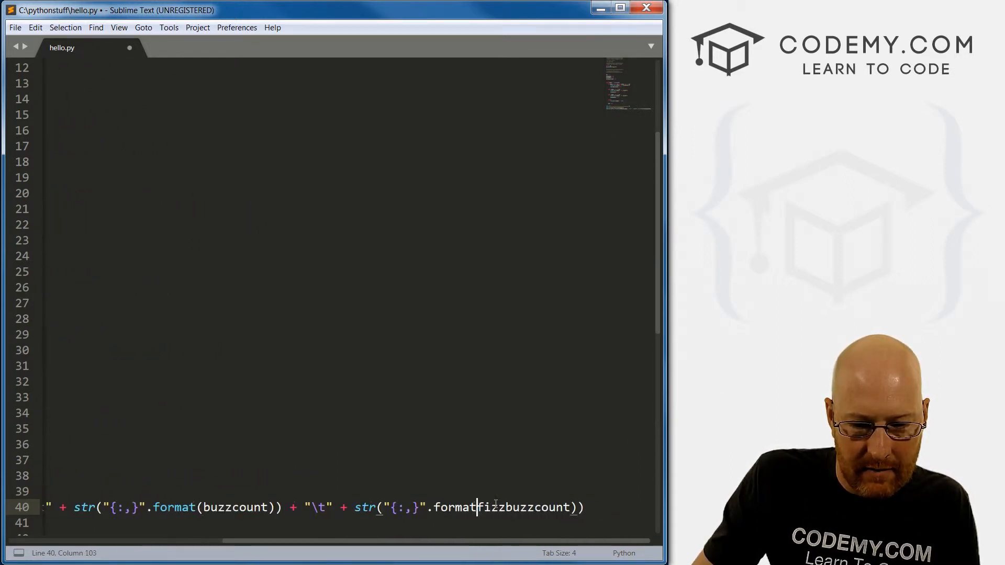
text(()
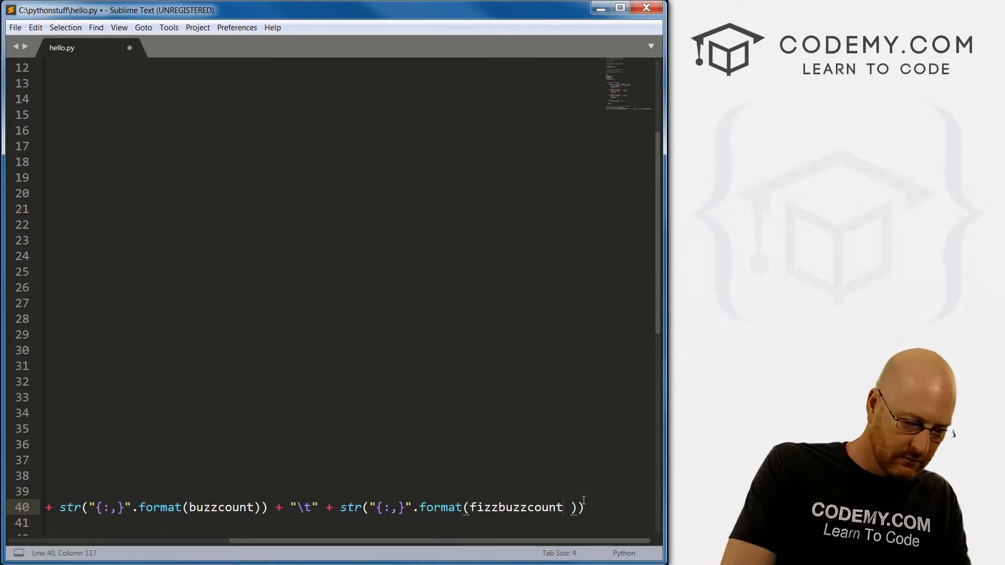
key(ctrl+s)
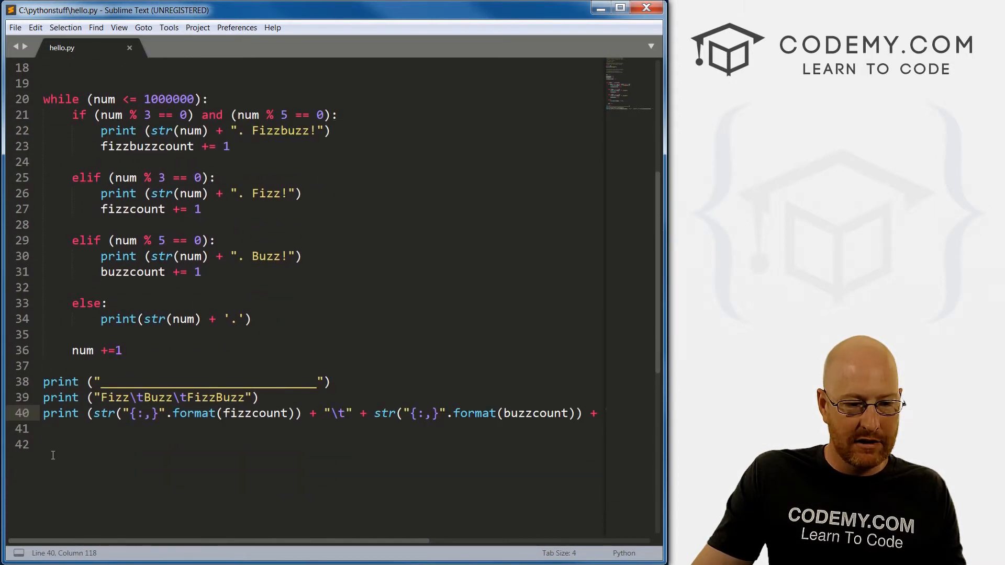
Type the example line "{:,}".format(variable) on line 42
text("{:,}".format)
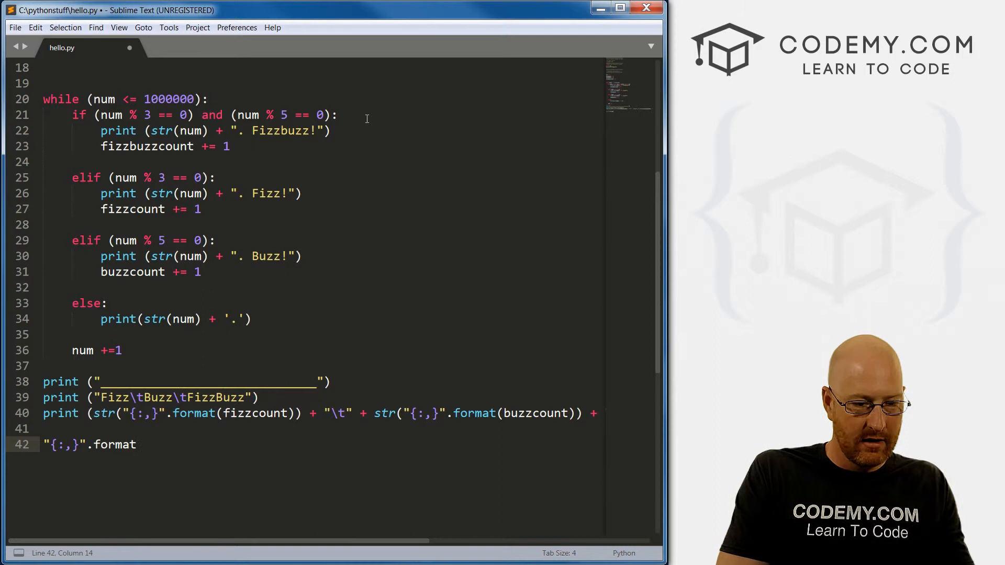
text((vatriable)
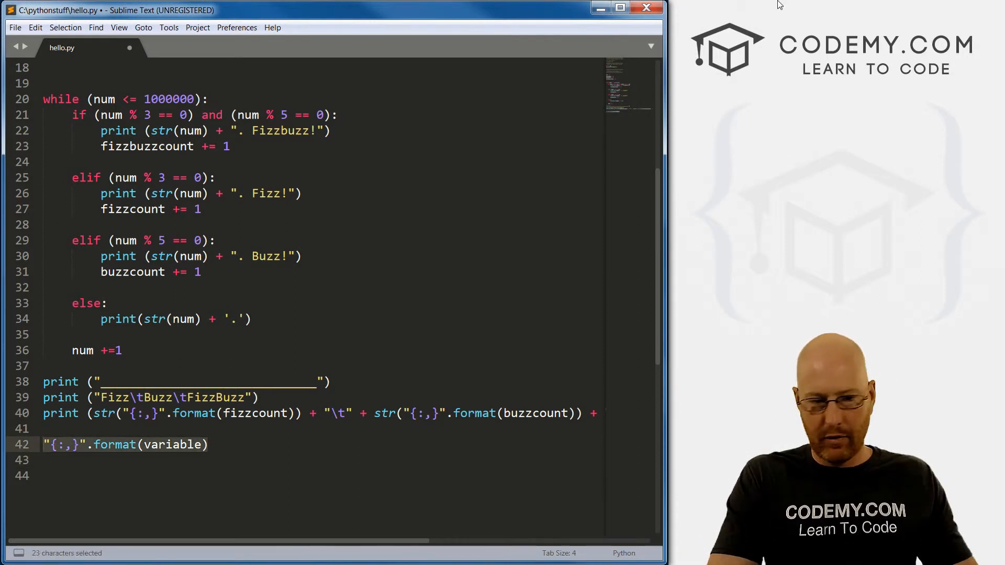
key(Delete)
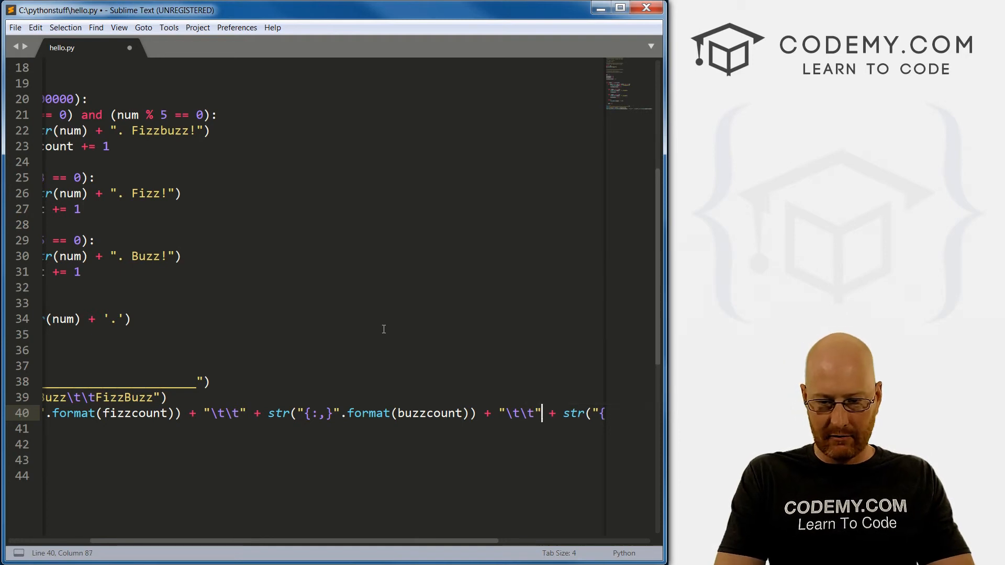
Save hello.py with the double-tab spacing between summary headings and counts
key(ctrl+s)
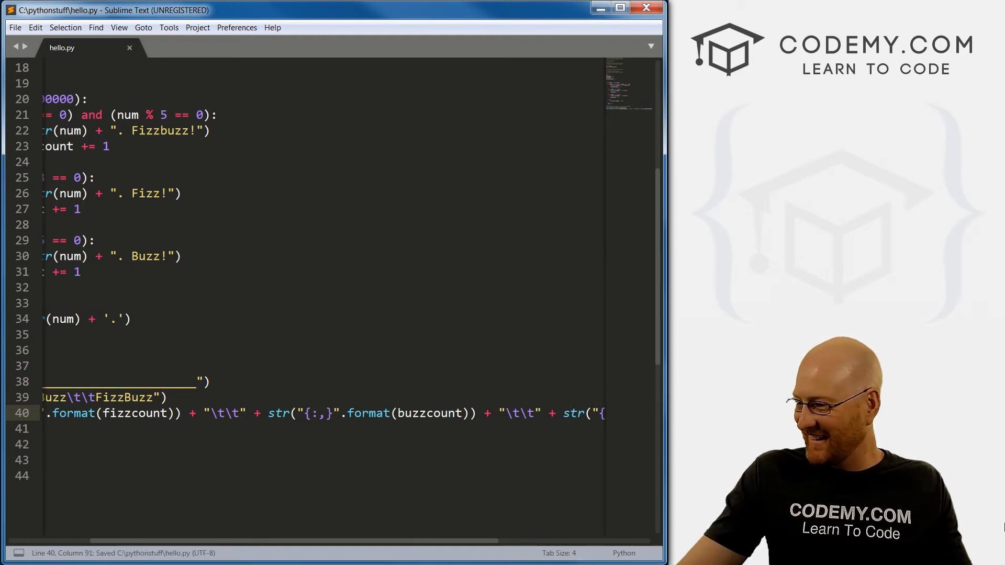